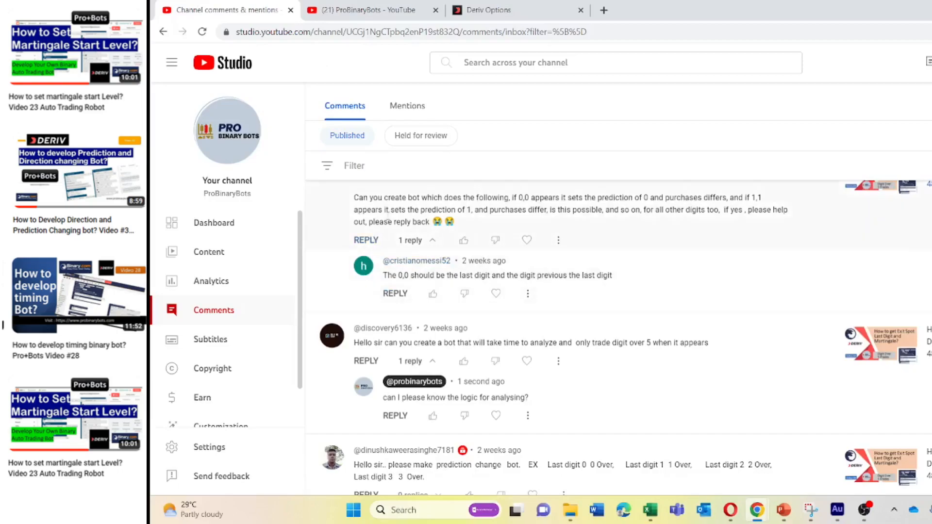
mouse_move(626, 224)
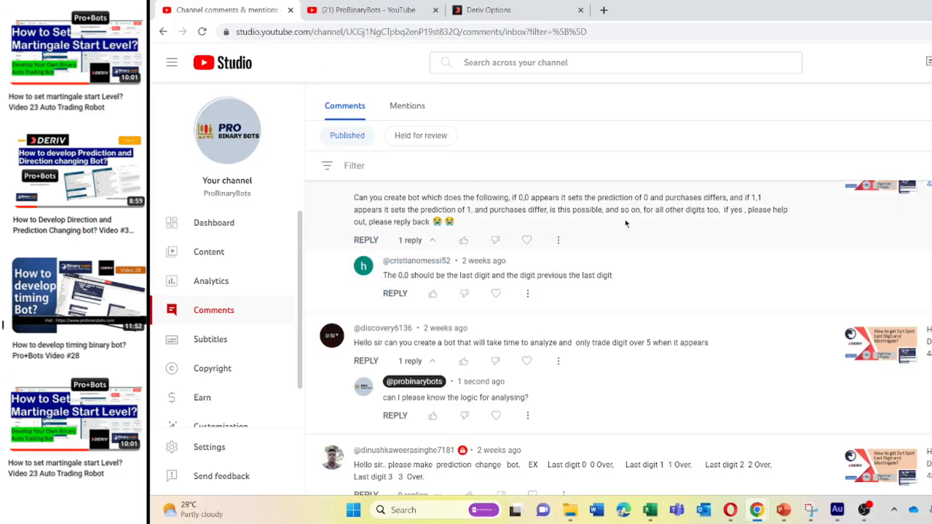
mouse_move(624, 239)
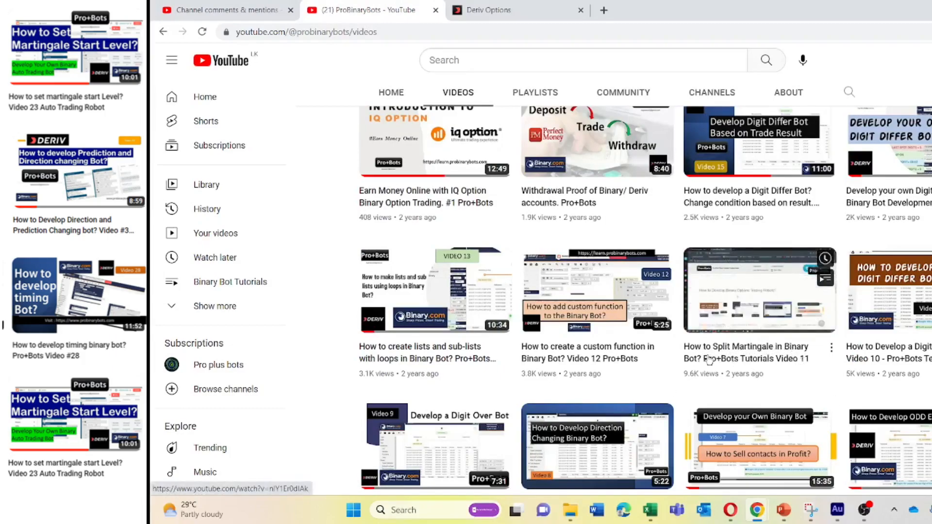
mouse_move(816, 370)
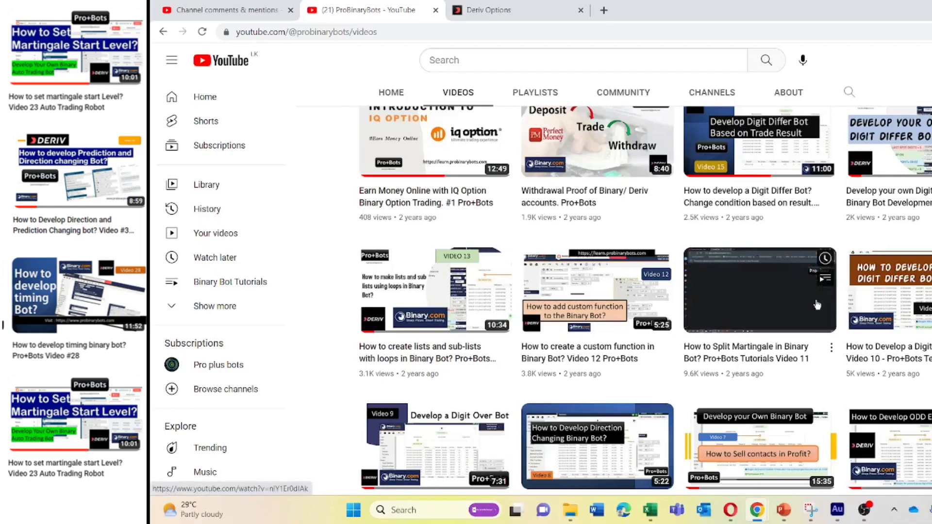
mouse_move(792, 371)
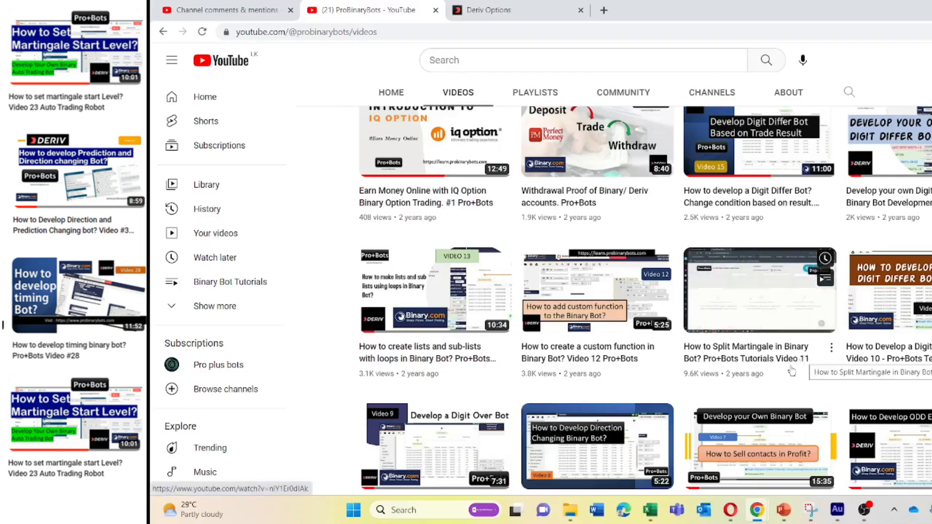
mouse_move(770, 308)
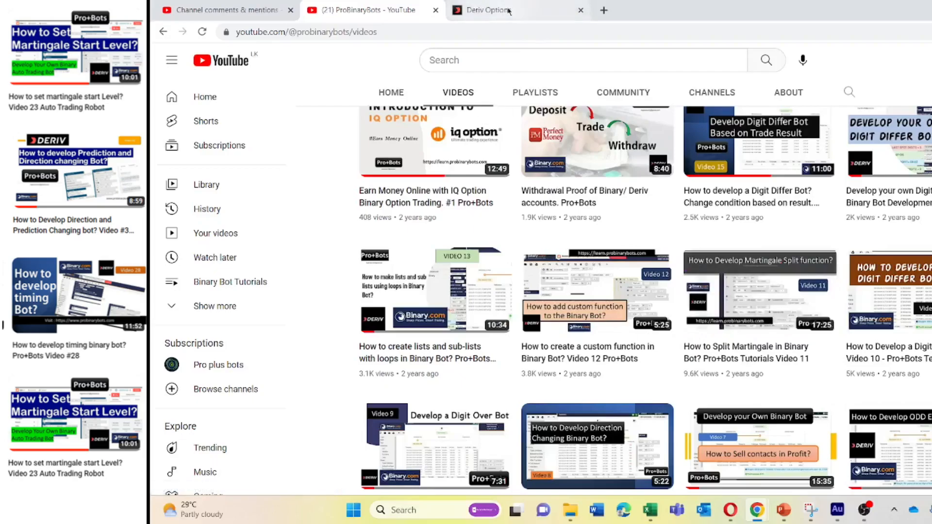
Step: Bring up the Deriv Options home page scrolled to its Steps for Success section
left_click(488, 10)
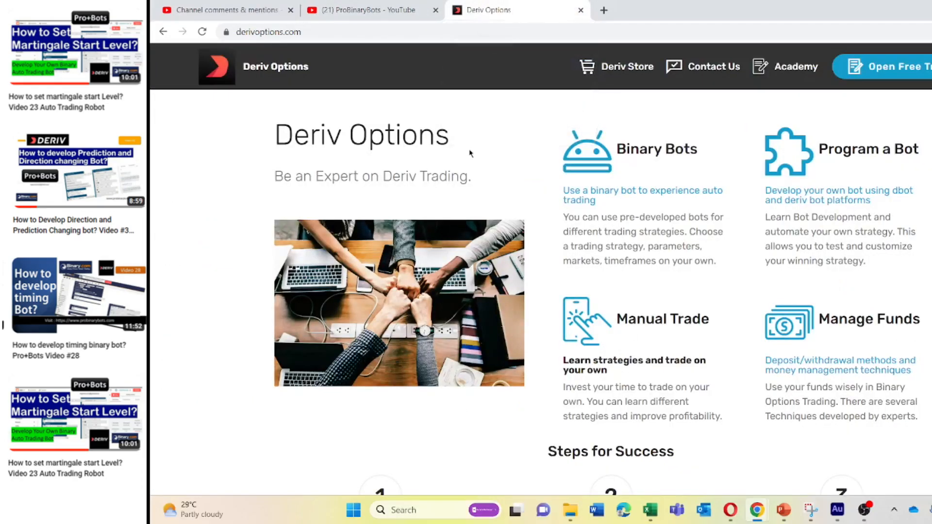
scroll("down", 3)
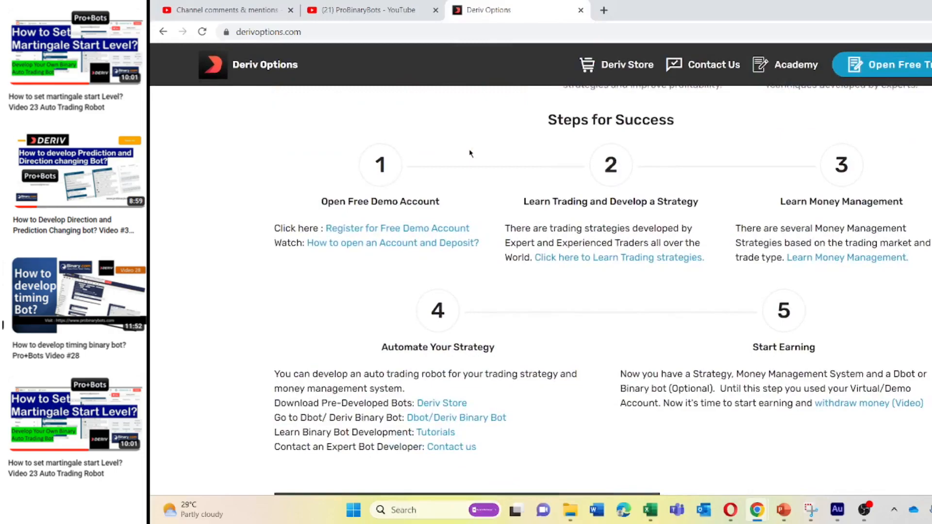
scroll("down", 3)
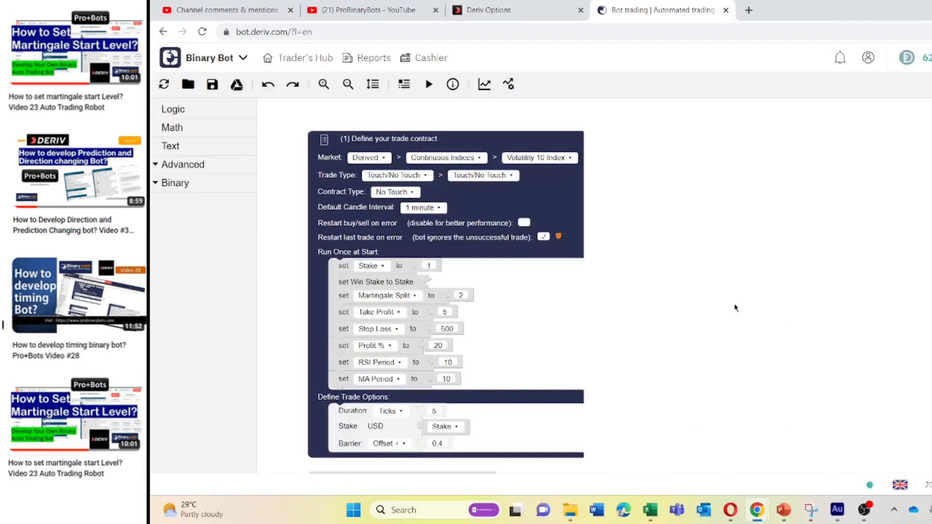
mouse_move(187, 83)
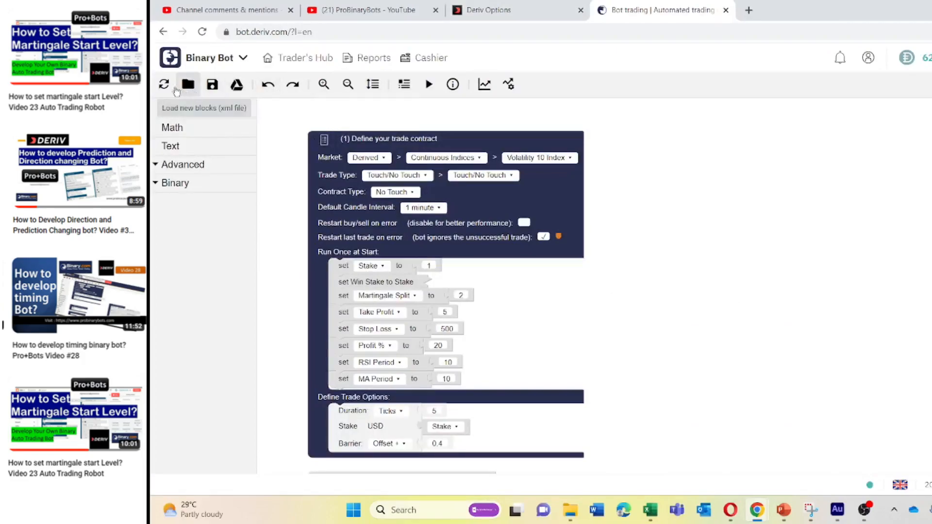
Step: Reset the workspace to a fresh bot and choose Continuous Indices as the submarket
left_click(163, 83)
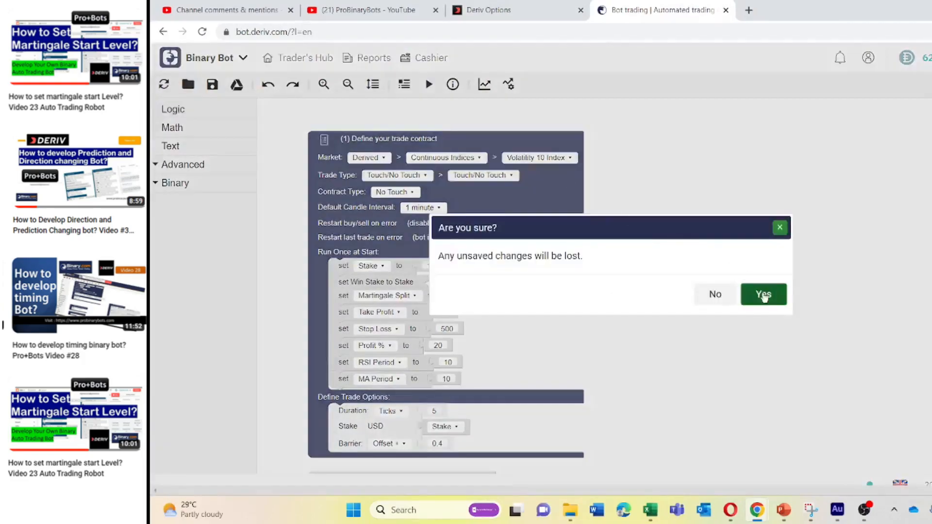
left_click(763, 293)
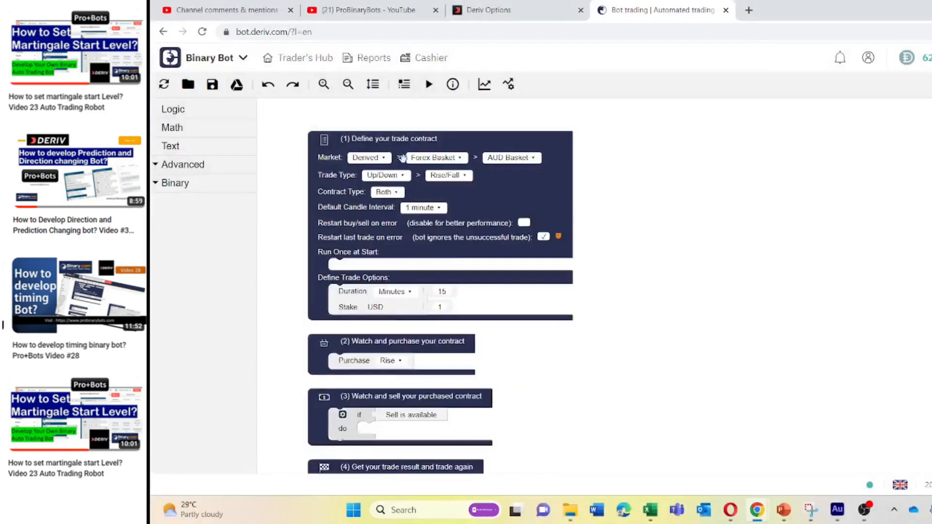
left_click(434, 157)
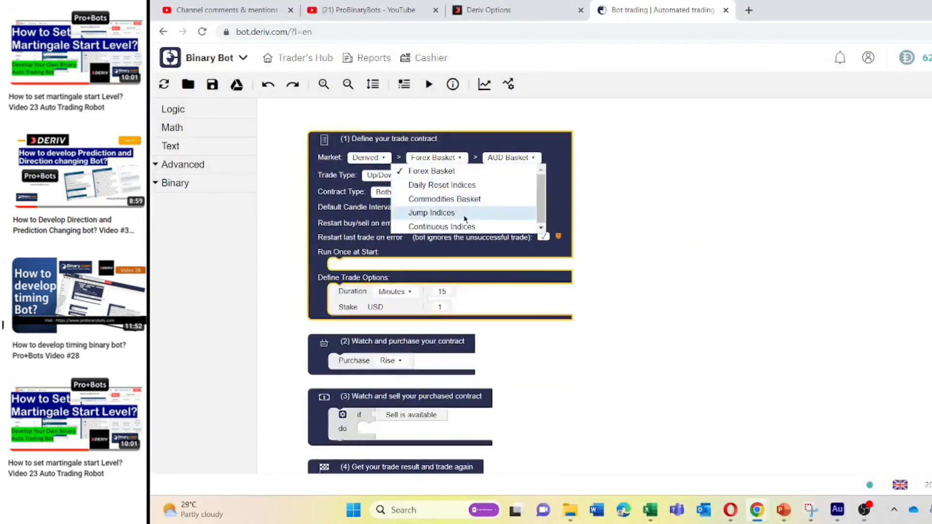
left_click(441, 226)
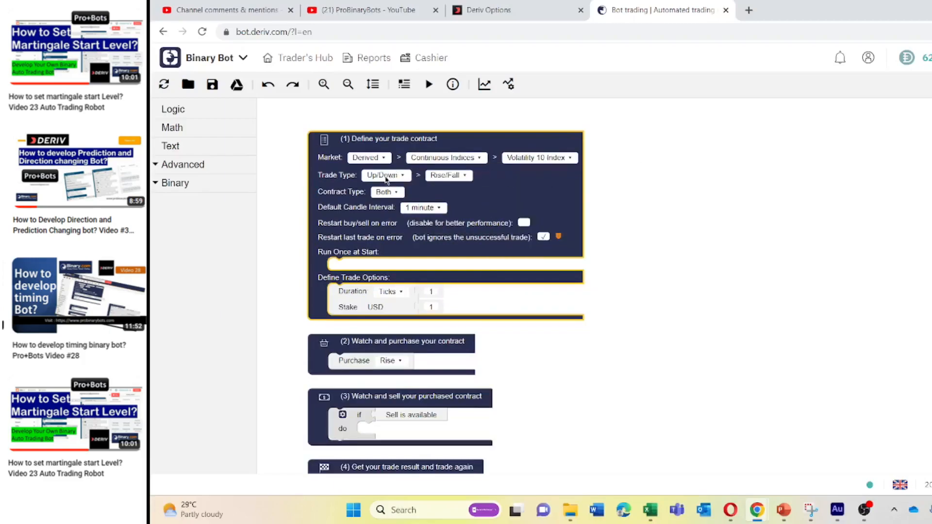
Step: Set the trade type to Digits Matches/Differs with contract type Differs
left_click(385, 175)
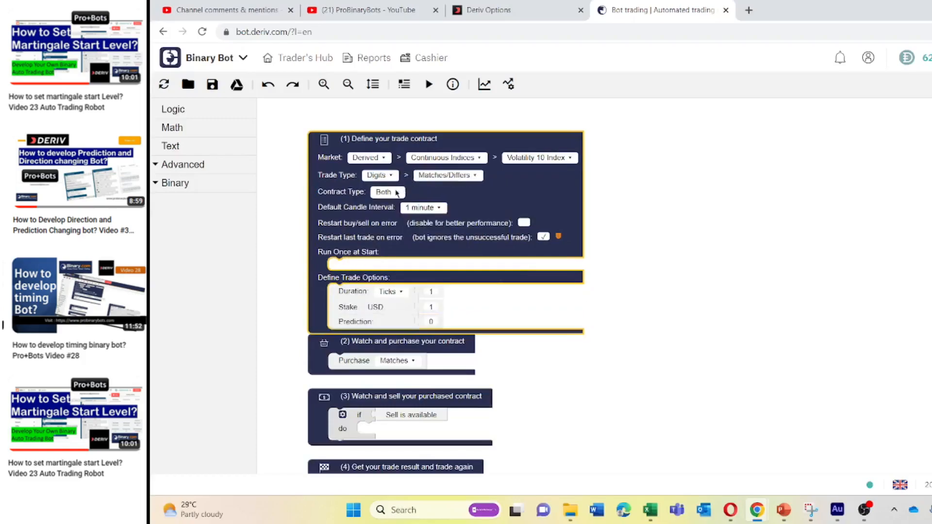
left_click(386, 191)
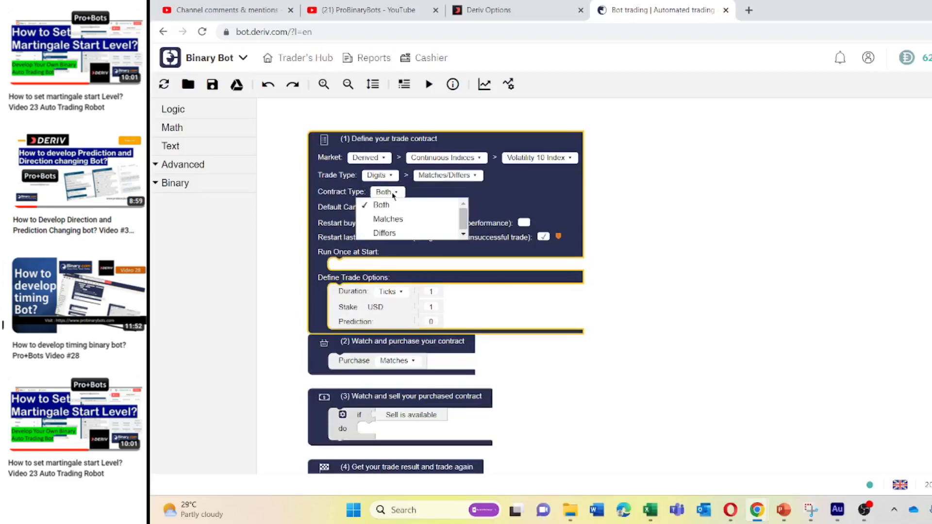
left_click(384, 233)
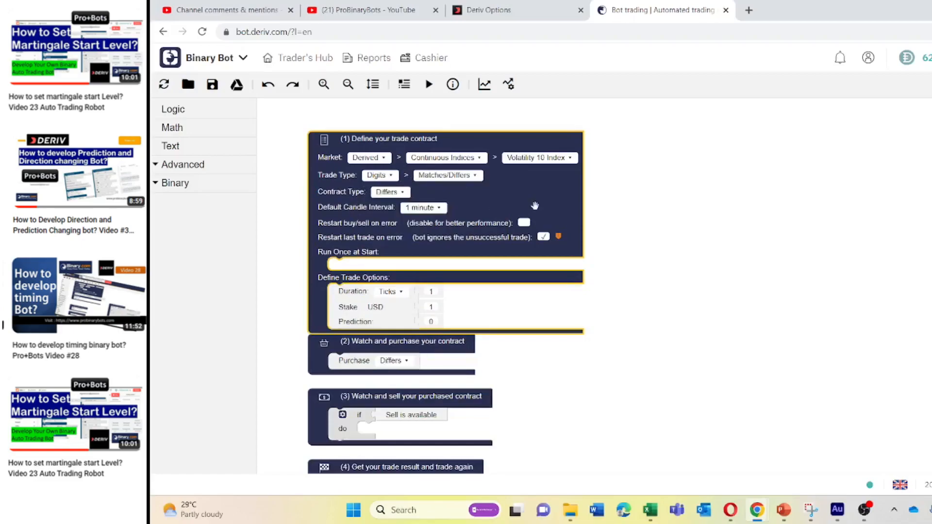
mouse_move(759, 253)
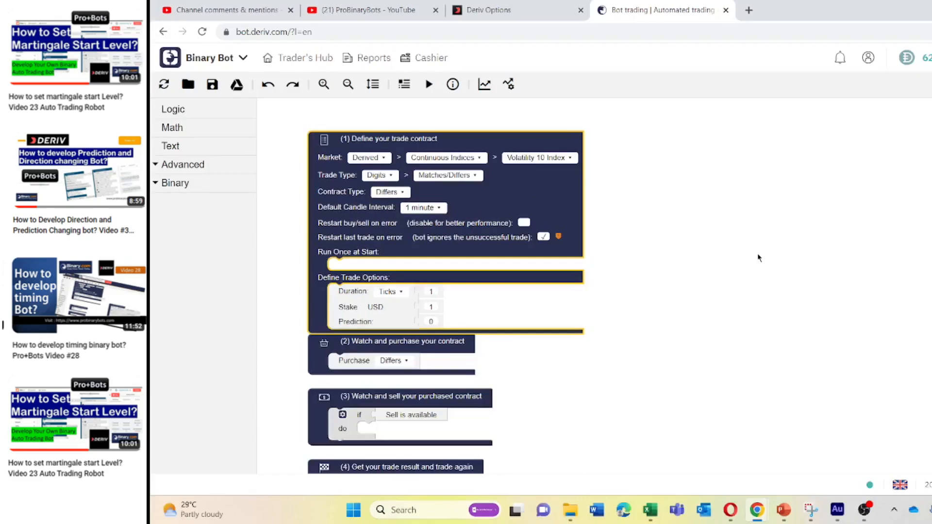
mouse_move(266, 158)
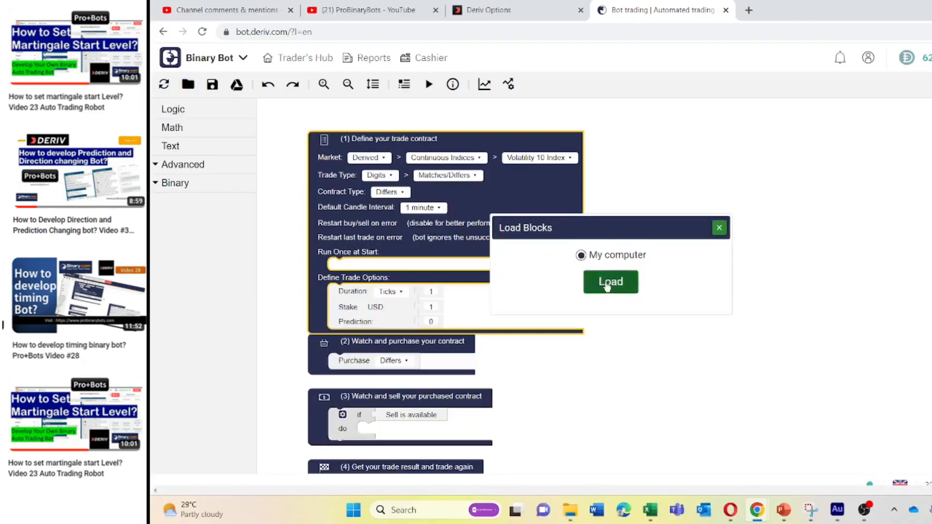
Step: Load Martingale Split Code Block.xml from the computer, giving an Even/Odd martingale split bot
left_click(610, 281)
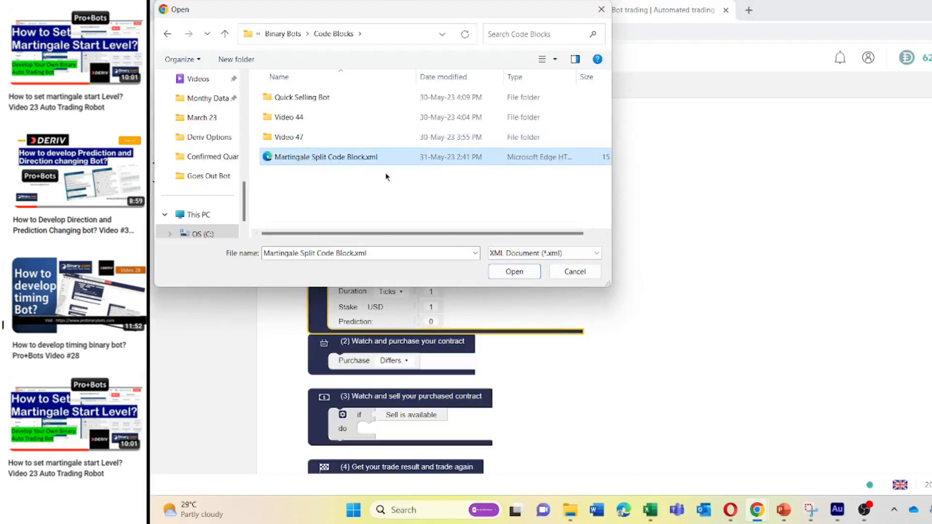
left_click(513, 271)
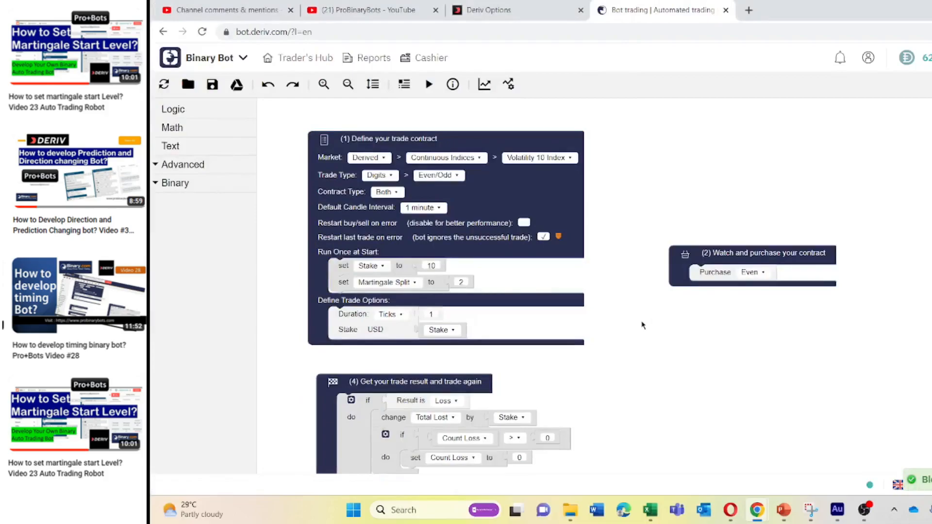
left_click(362, 9)
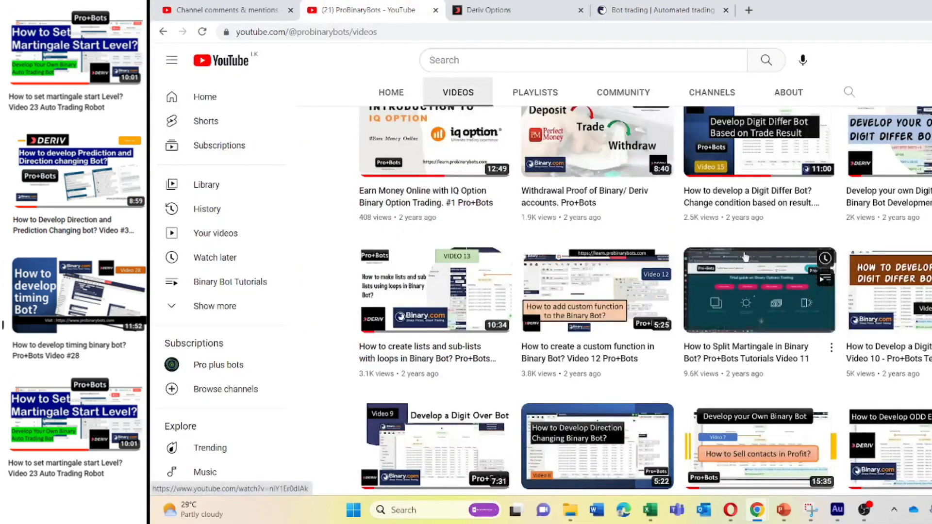
Step: Return to the Binary Bot workspace and view the loaded Even/Odd blocks' trade-result logic
left_click(653, 9)
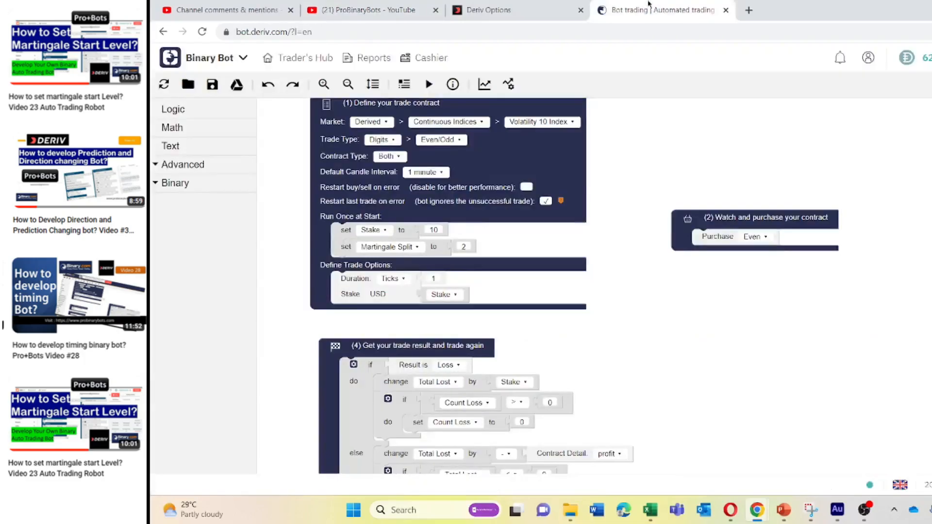
scroll("down", 3)
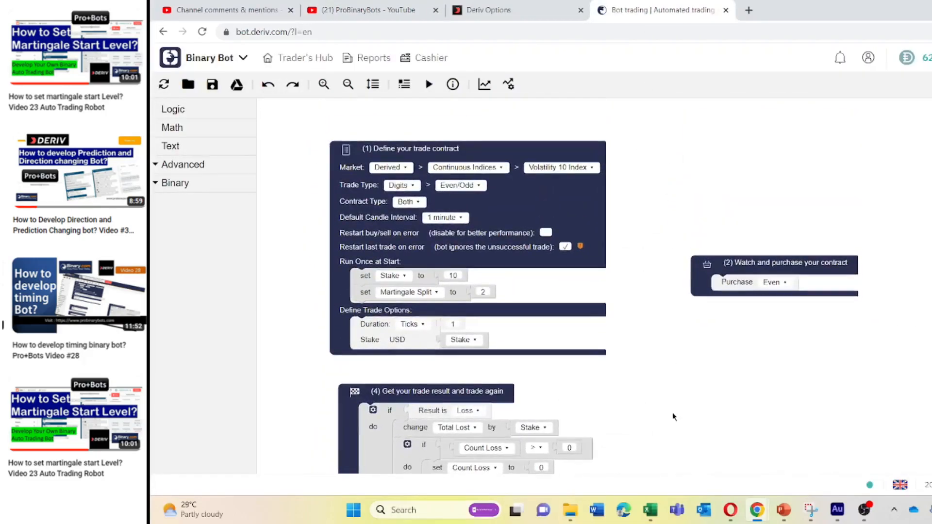
mouse_move(642, 362)
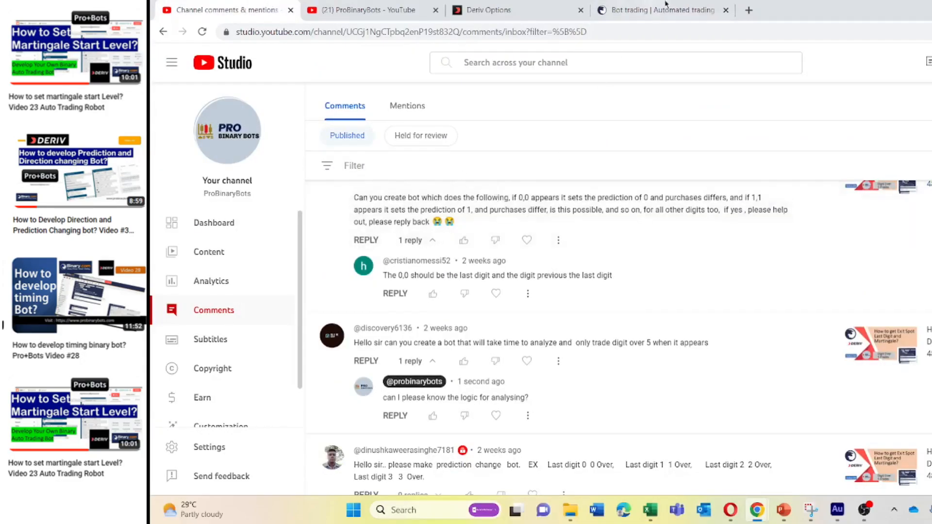
left_click(654, 9)
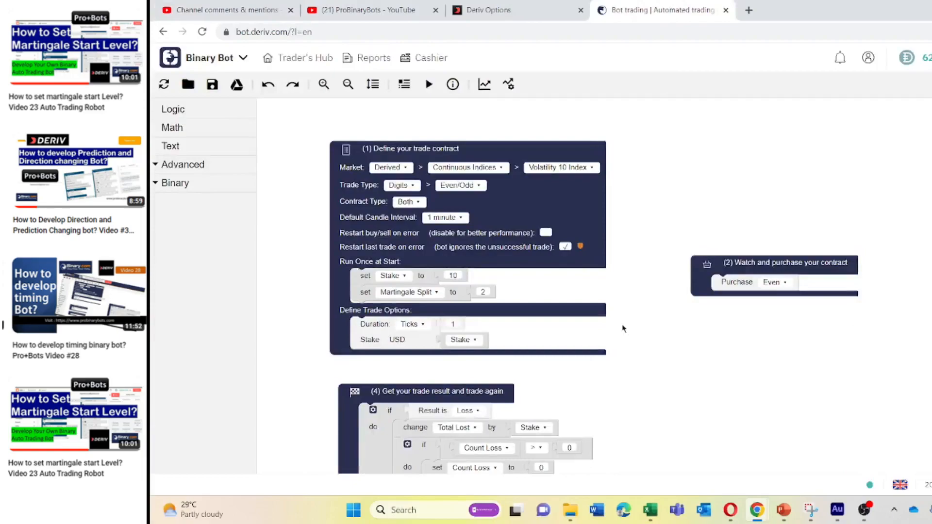
left_click(227, 9)
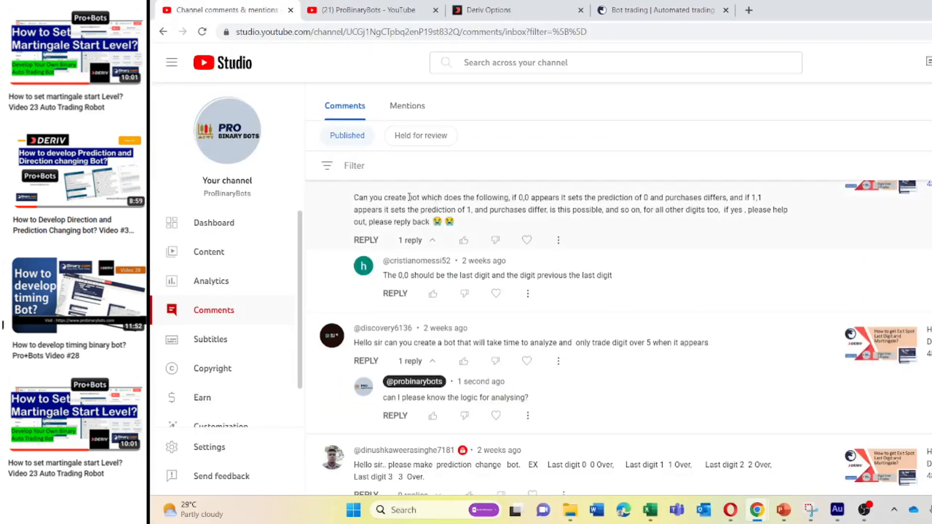
left_click_drag(409, 197, 549, 197)
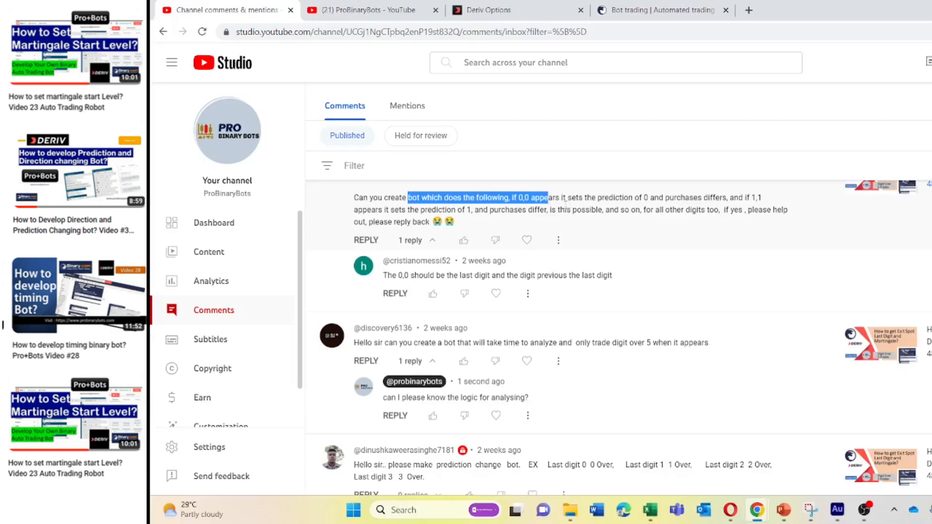
mouse_move(551, 210)
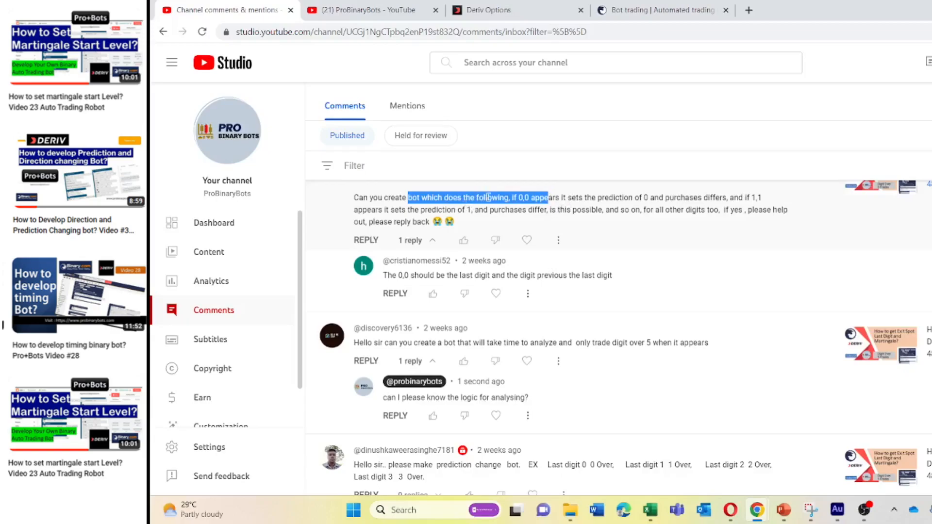
left_click(653, 10)
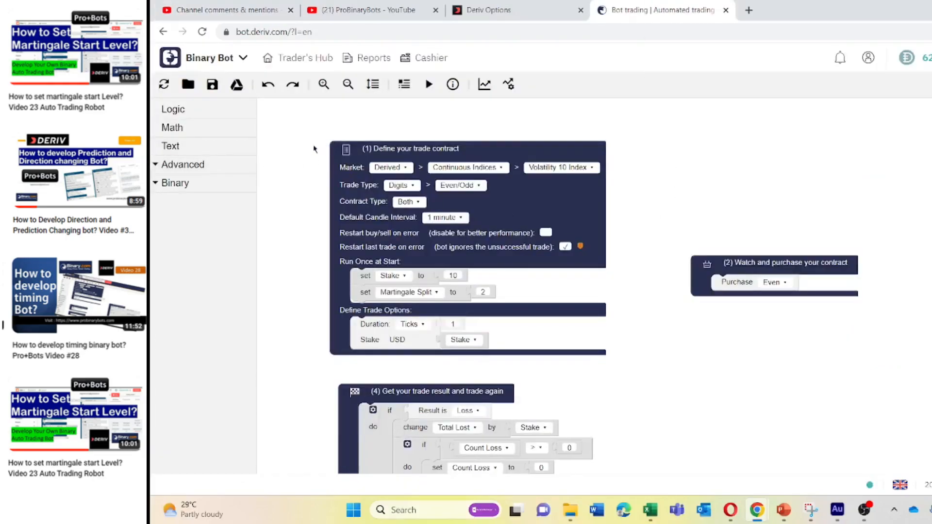
mouse_move(172, 127)
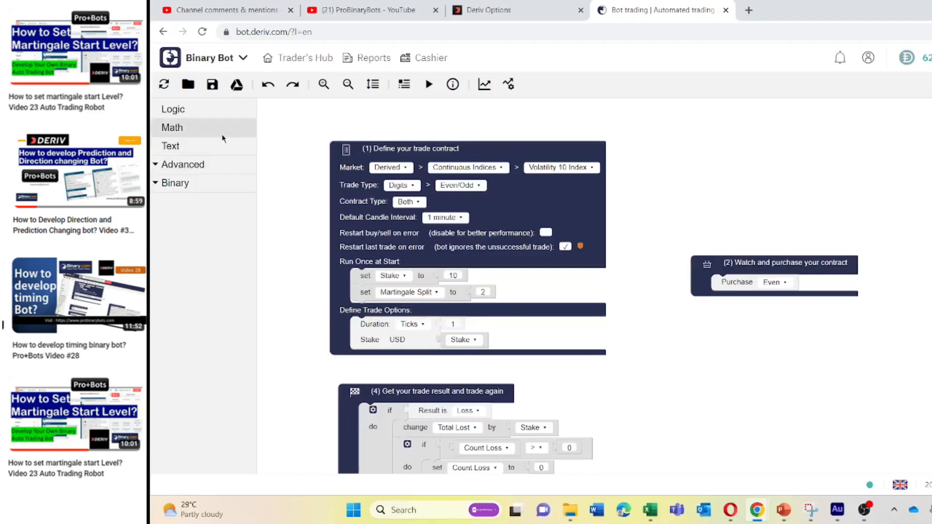
Step: Create a new variable named Digit 1 from the Advanced Variable blocks
left_click(184, 165)
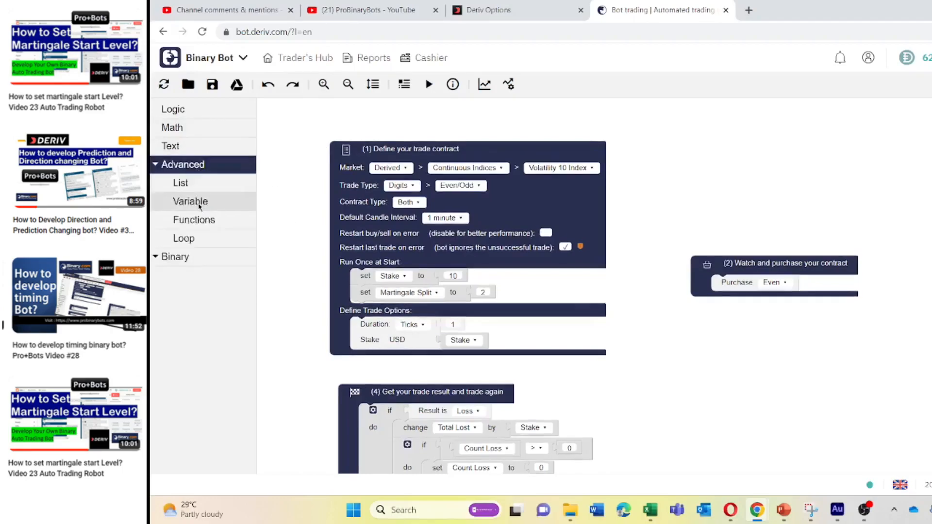
left_click(190, 202)
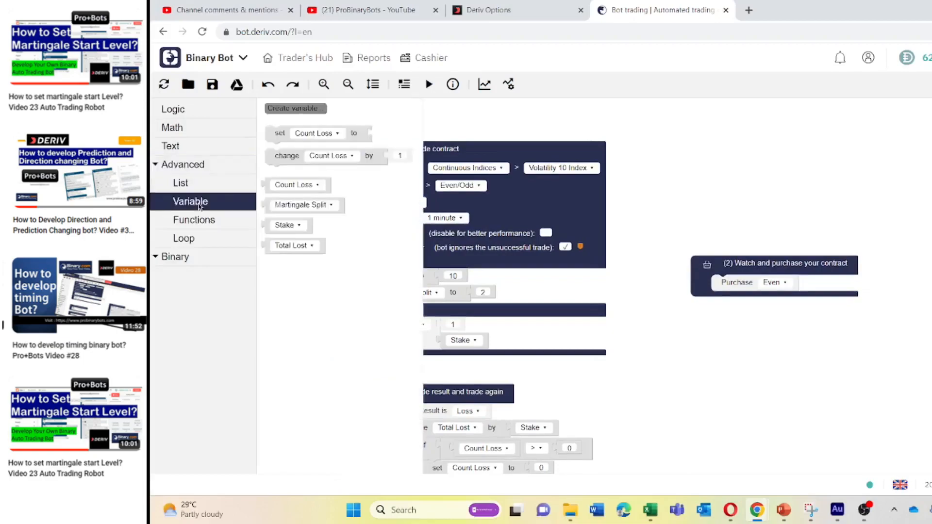
left_click(295, 108)
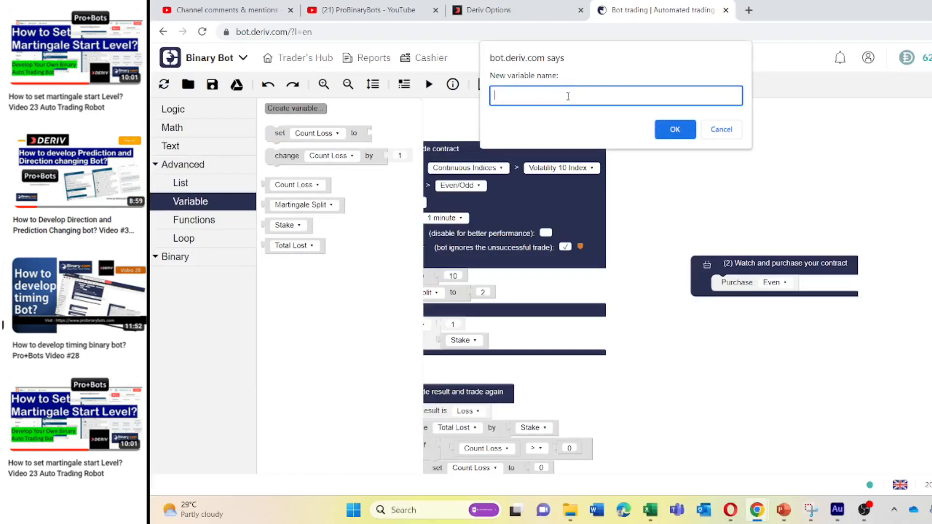
type("Dig")
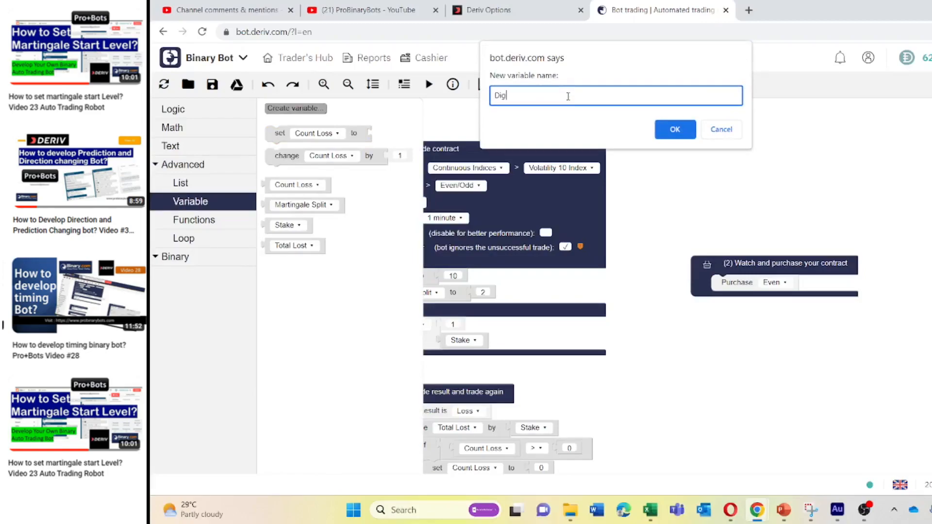
left_click(674, 129)
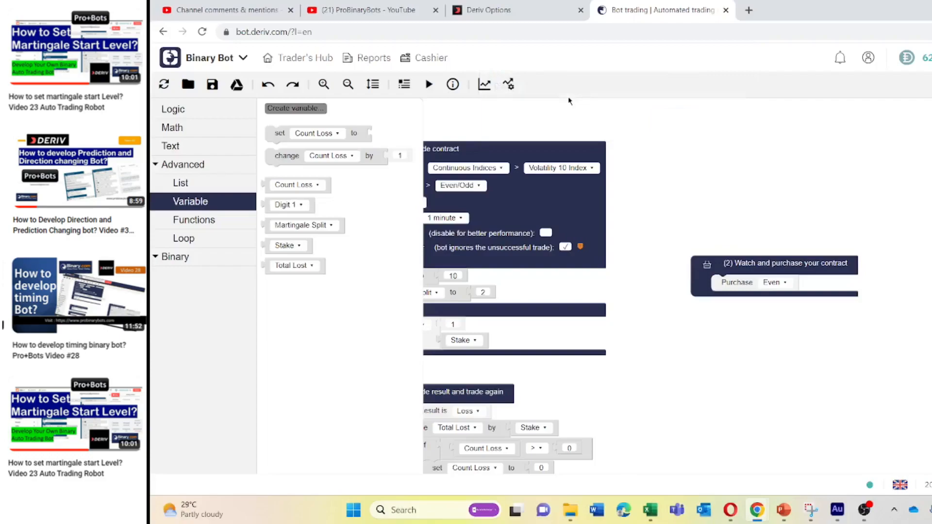
Step: Create a second variable named Digit 2
left_click(295, 108)
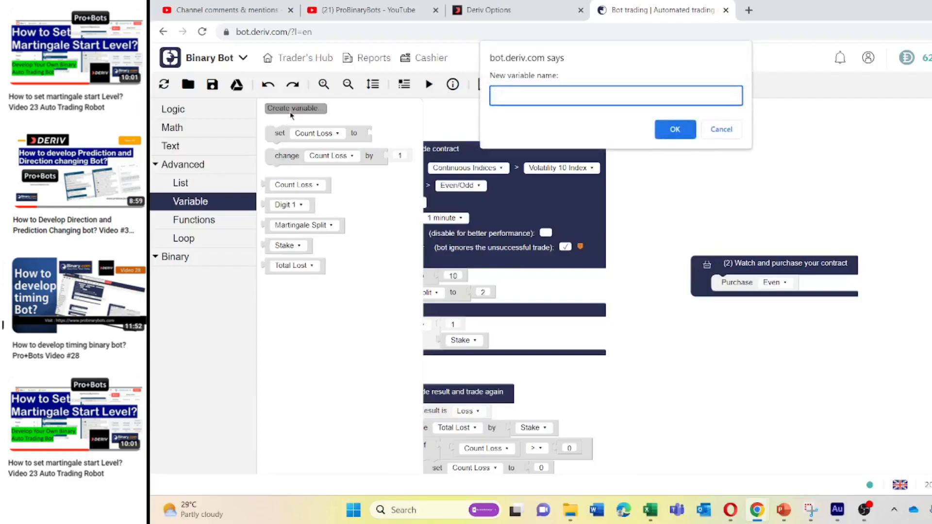
type("Digit 2")
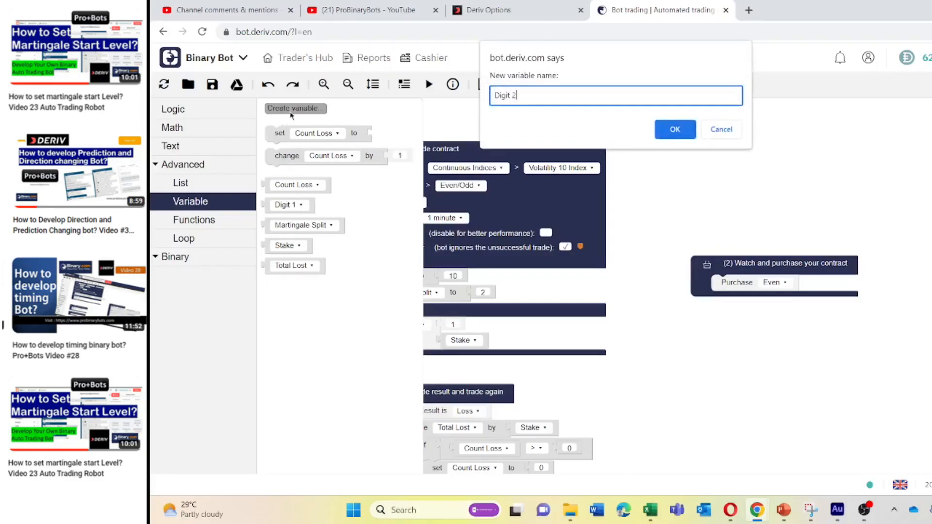
left_click(674, 129)
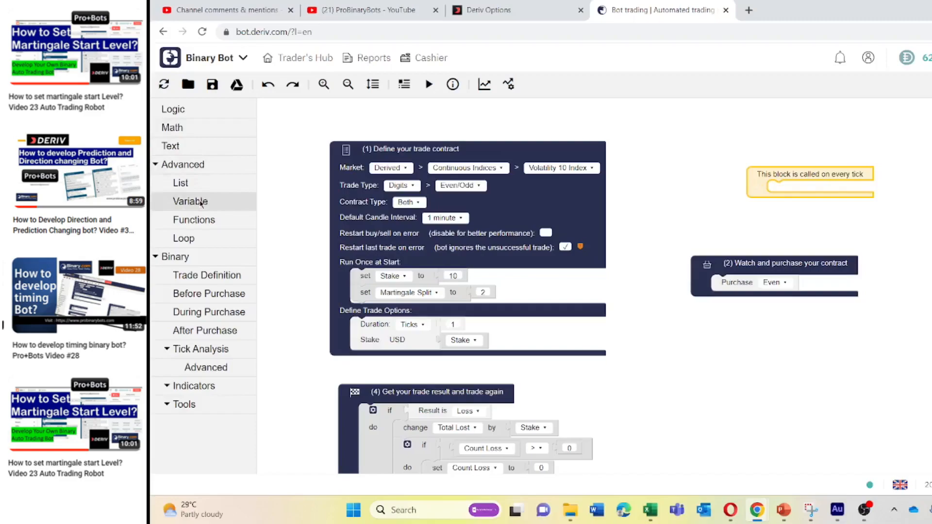
Step: Place a set-variable block inside the every-tick block assigning Digit 1
left_click(190, 201)
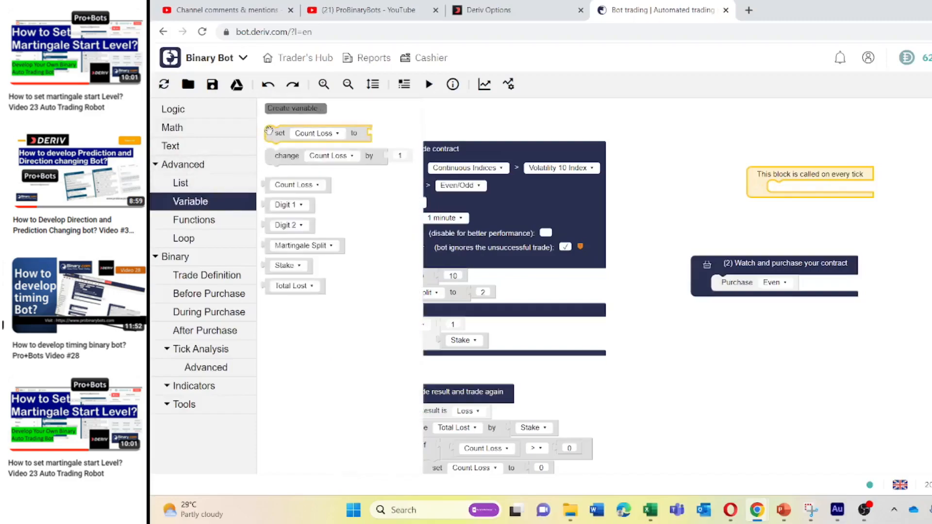
left_click_drag(291, 133, 809, 188)
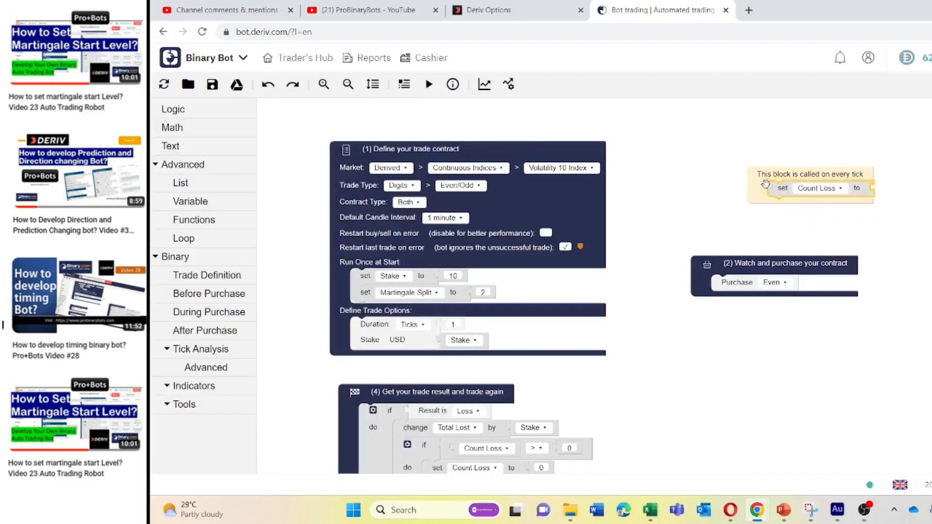
left_click(818, 187)
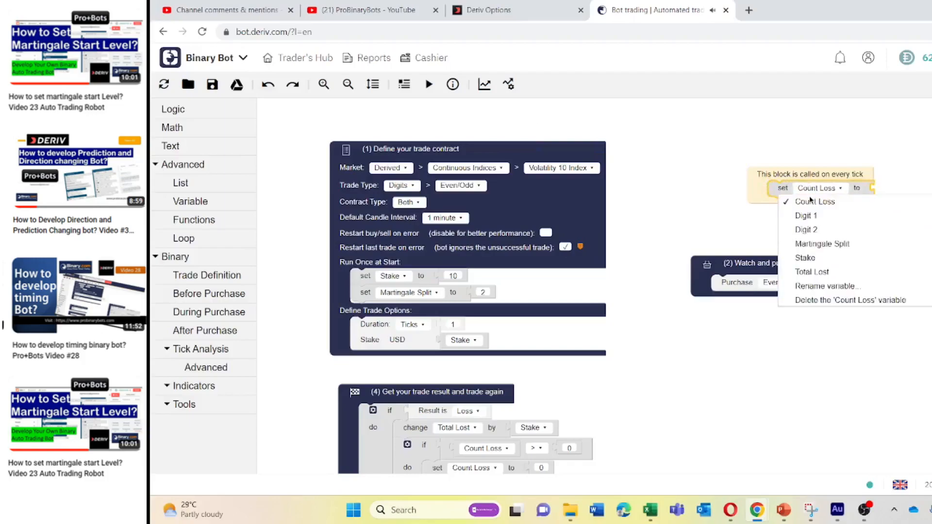
left_click(806, 216)
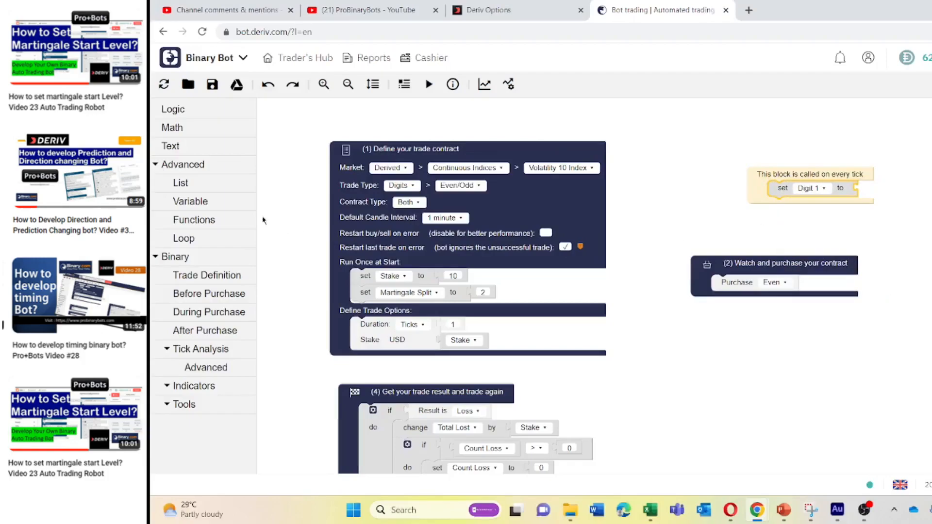
Step: Feed Digit 1 from an item taken out of the Tick Analysis Last Digit List
left_click(181, 182)
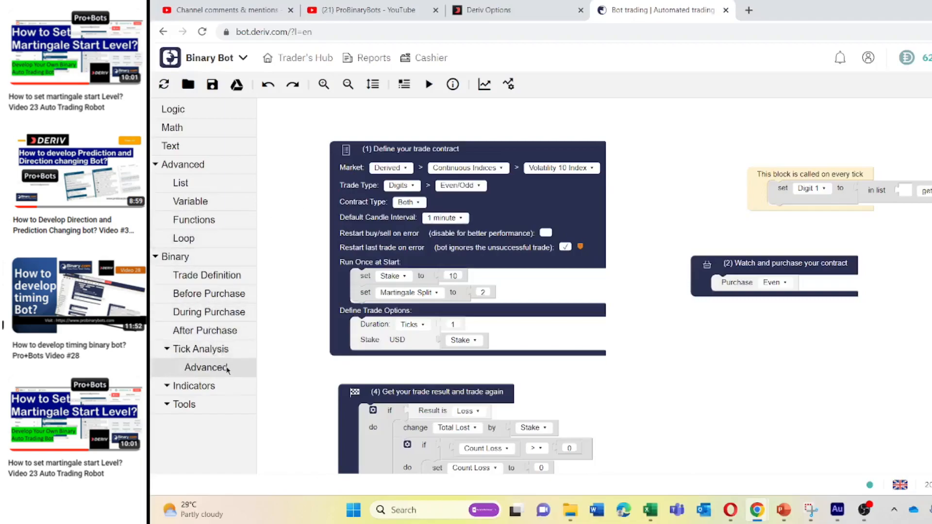
left_click(205, 367)
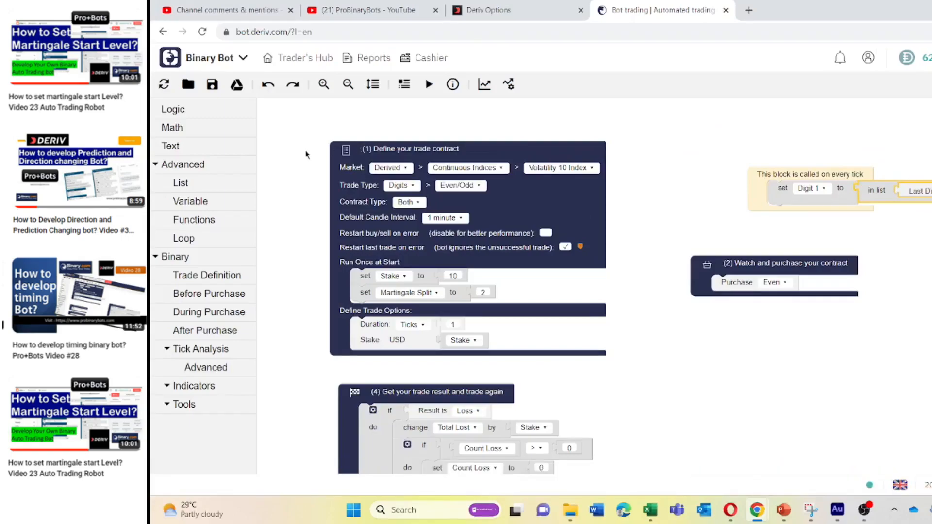
left_click(172, 127)
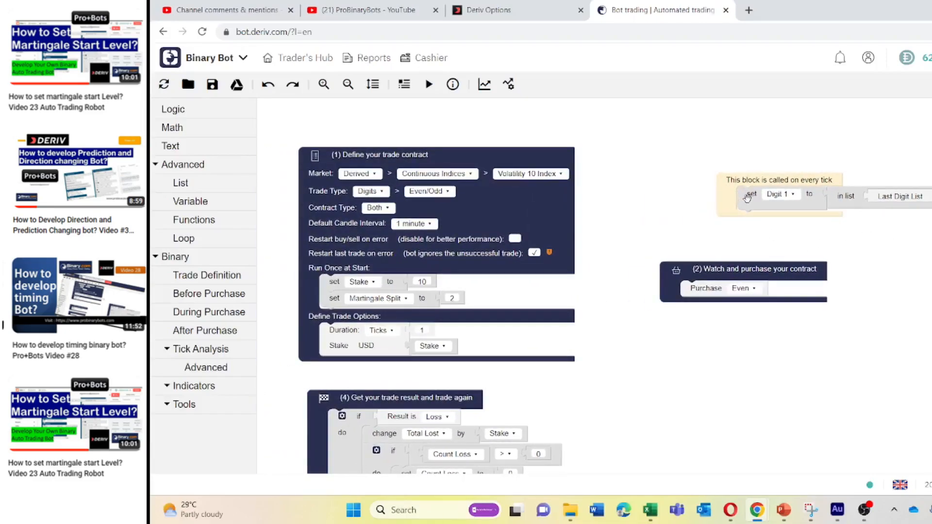
Step: Duplicate the Digit 1 assignment below it and make the copy assign Digit 2
right_click(752, 194)
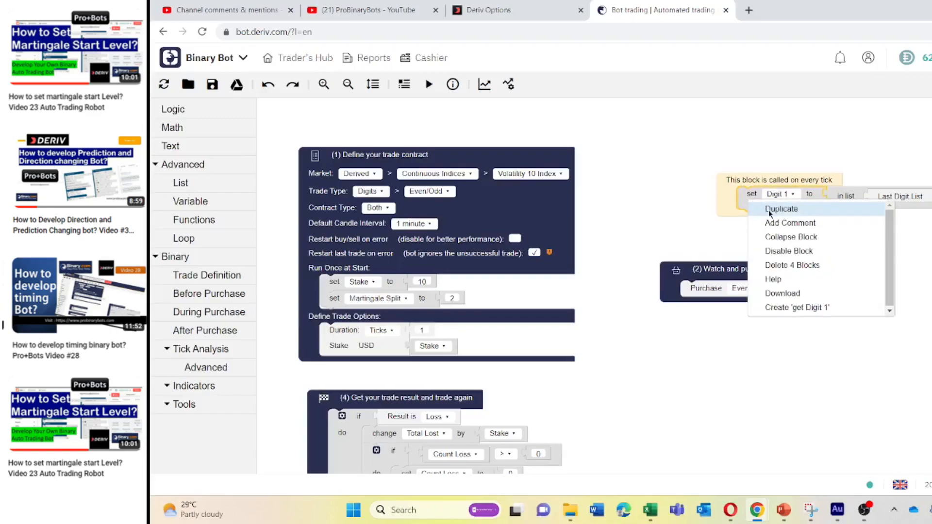
left_click(781, 208)
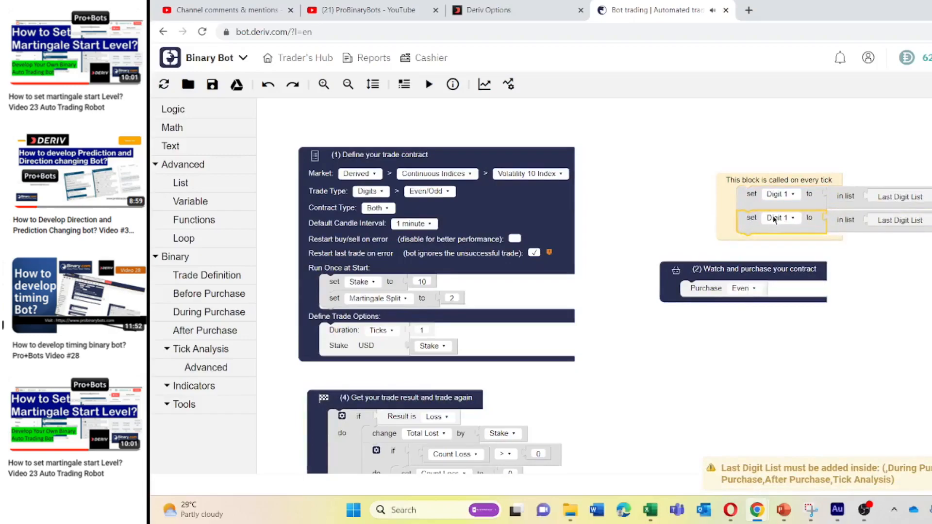
left_click(779, 218)
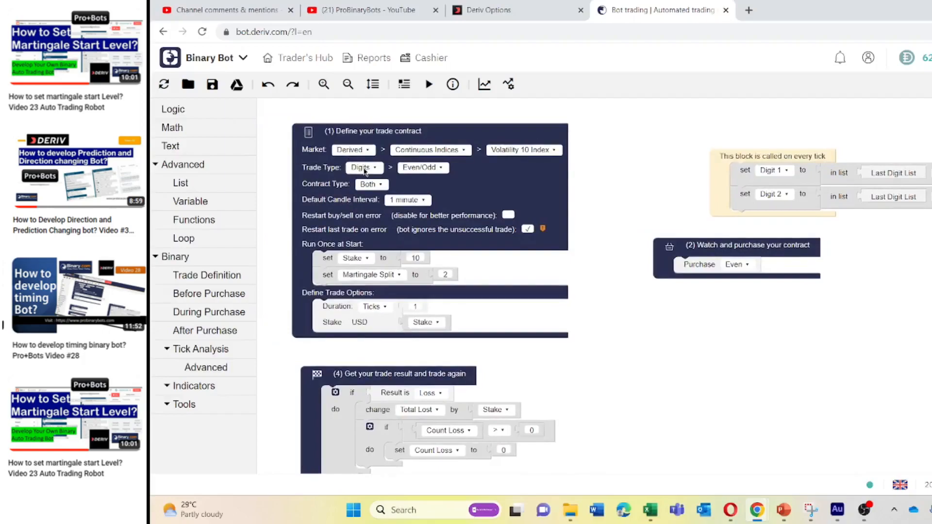
Step: Set the trade to Matches/Differs with contract Differs and bring in an if-do logic block for the trade options
left_click(421, 167)
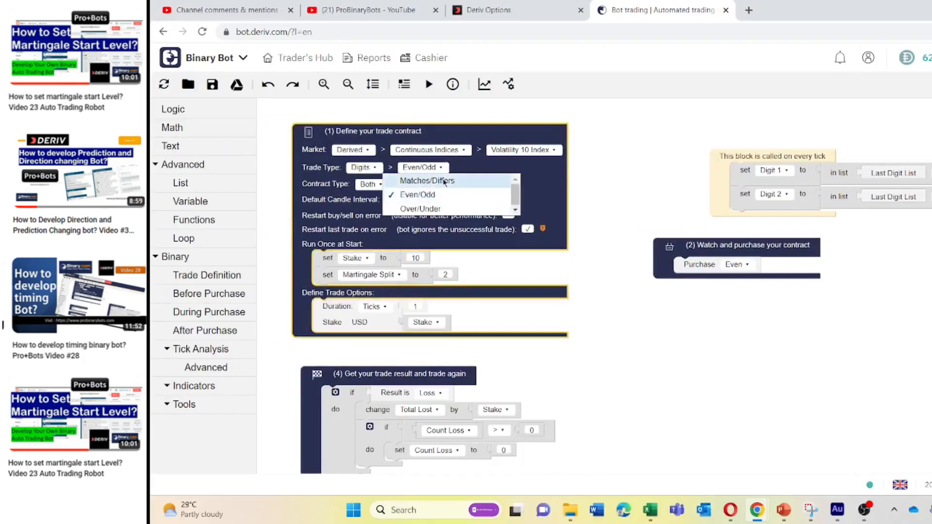
left_click(427, 180)
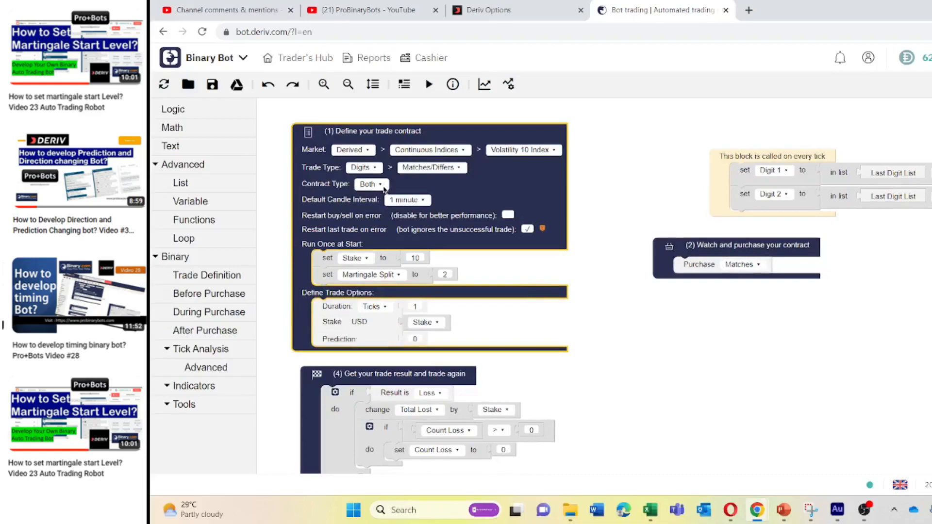
left_click(371, 184)
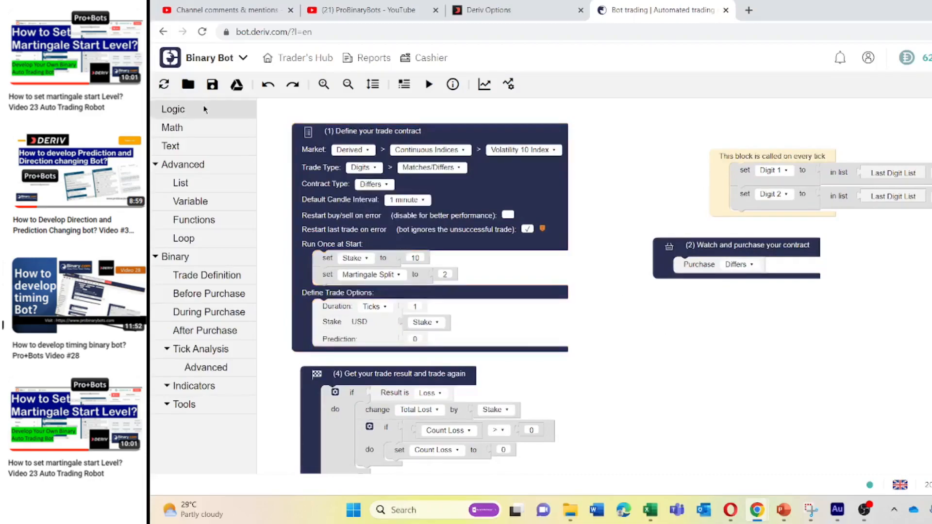
left_click(172, 109)
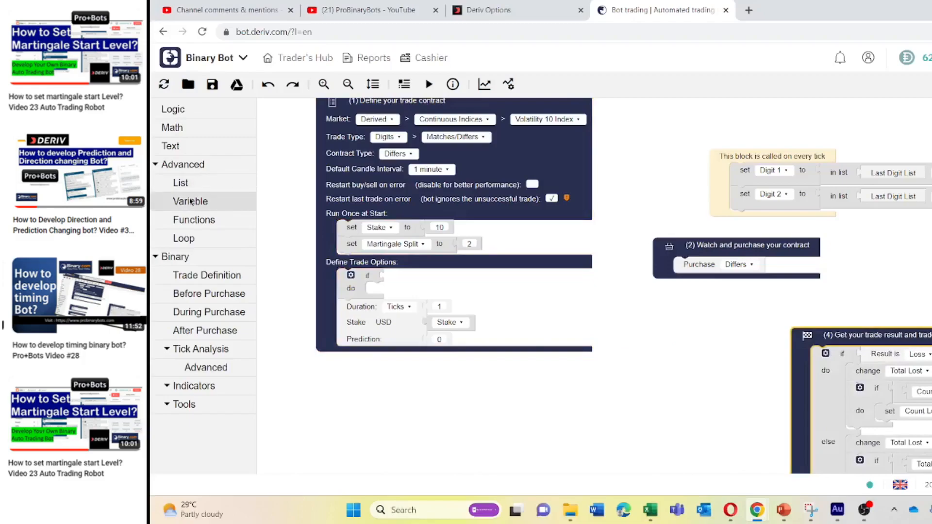
Step: Create a new variable named Prediction
left_click(190, 202)
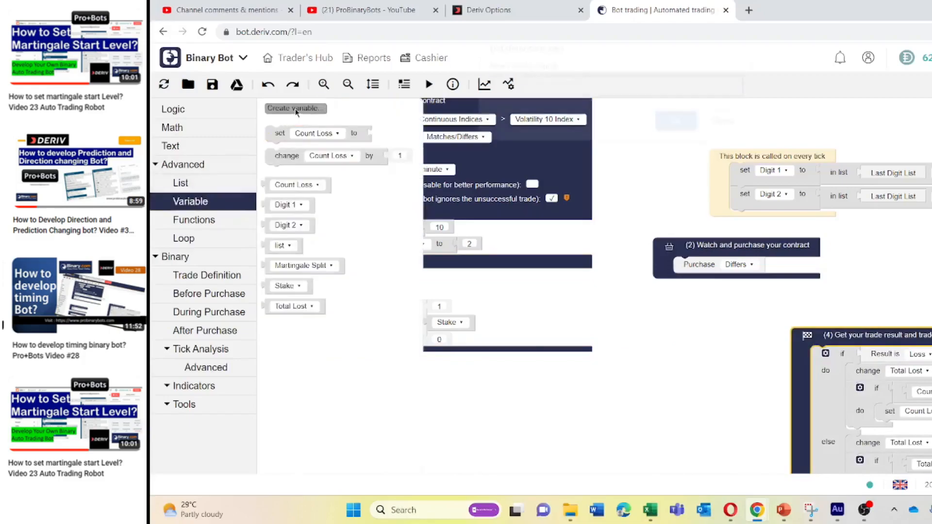
type("Pred")
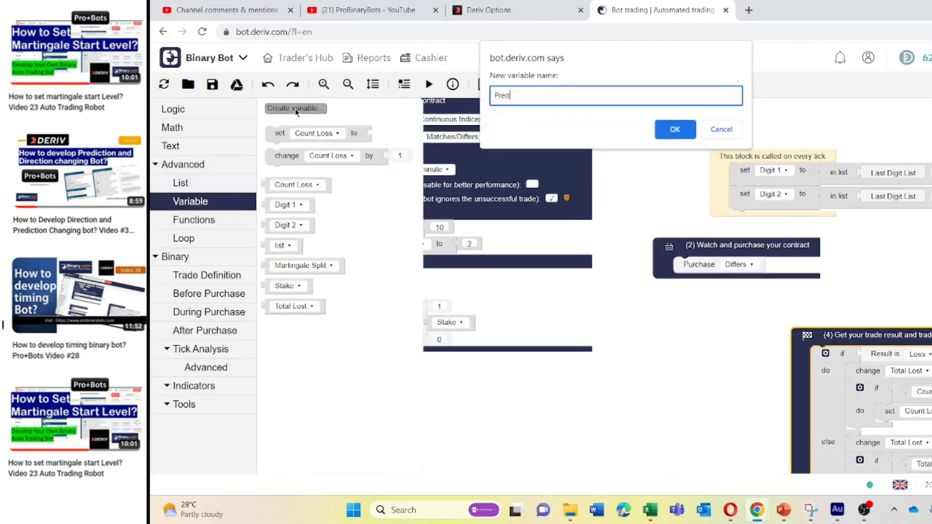
left_click(673, 129)
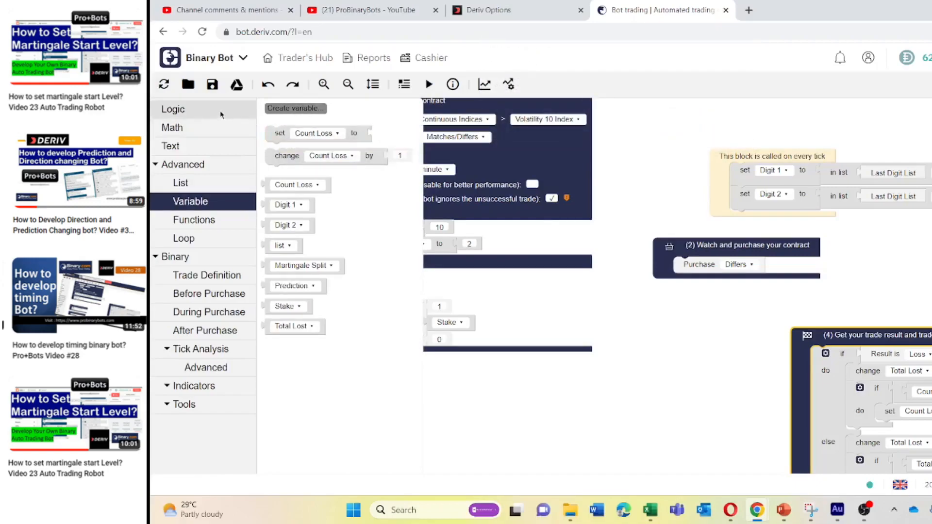
Step: Make the if condition a logic comparison checking Digit 1 equals Digit 2
left_click(174, 109)
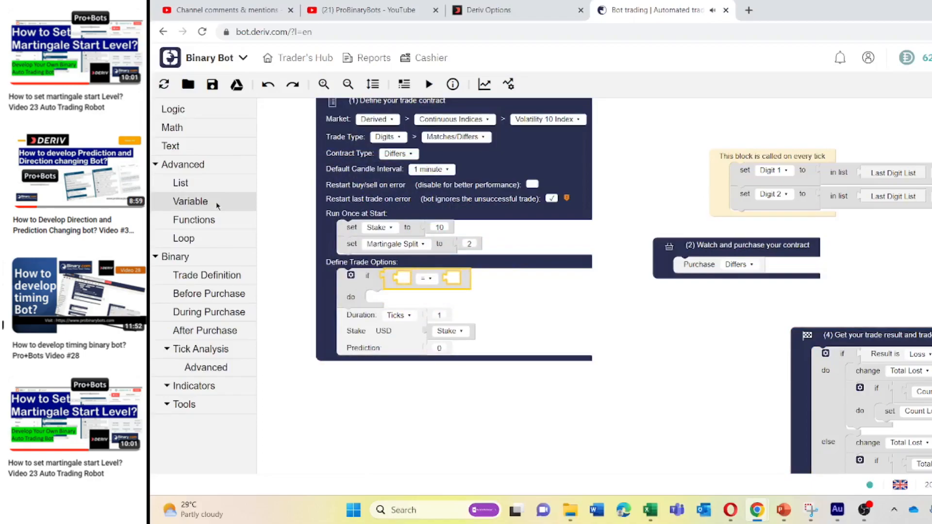
left_click(191, 201)
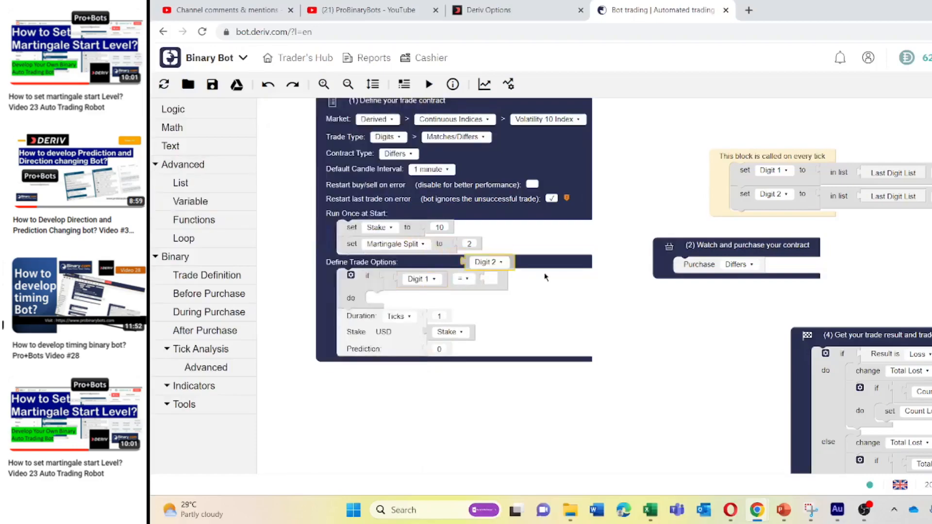
left_click_drag(485, 263, 504, 278)
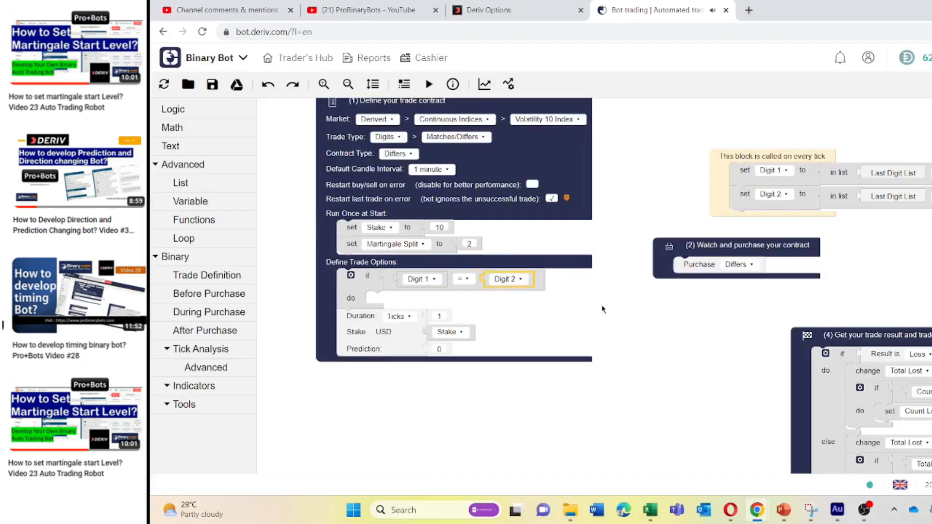
mouse_move(539, 300)
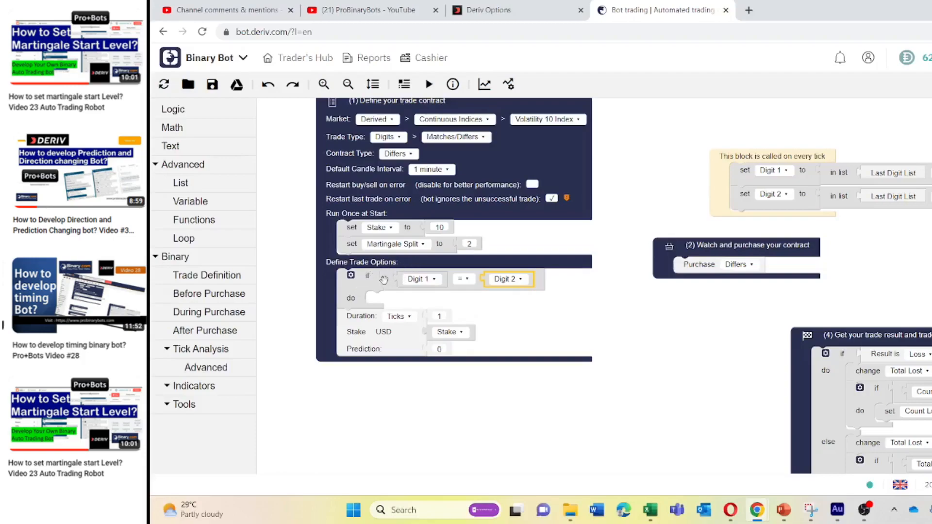
mouse_move(279, 163)
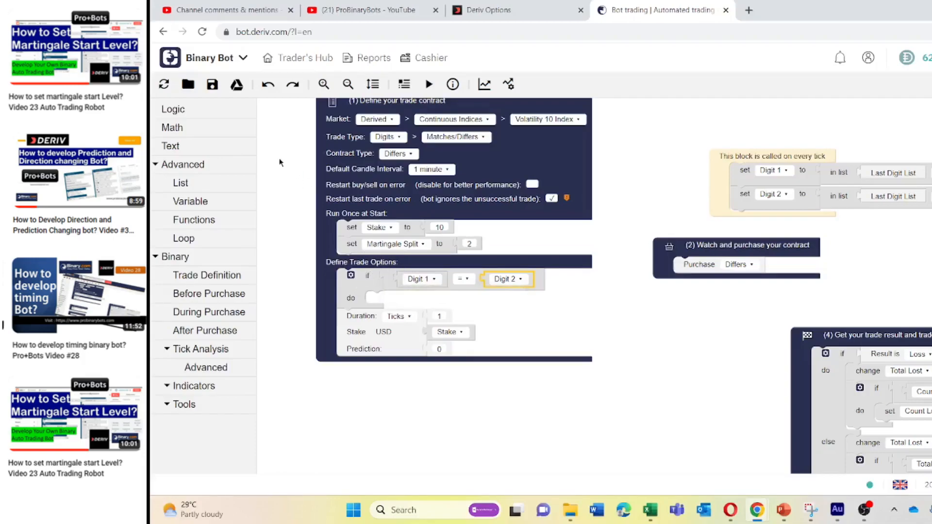
Step: Attach an 'and' logic block to the Digit 1 = Digit 2 condition in the if block
left_click(173, 110)
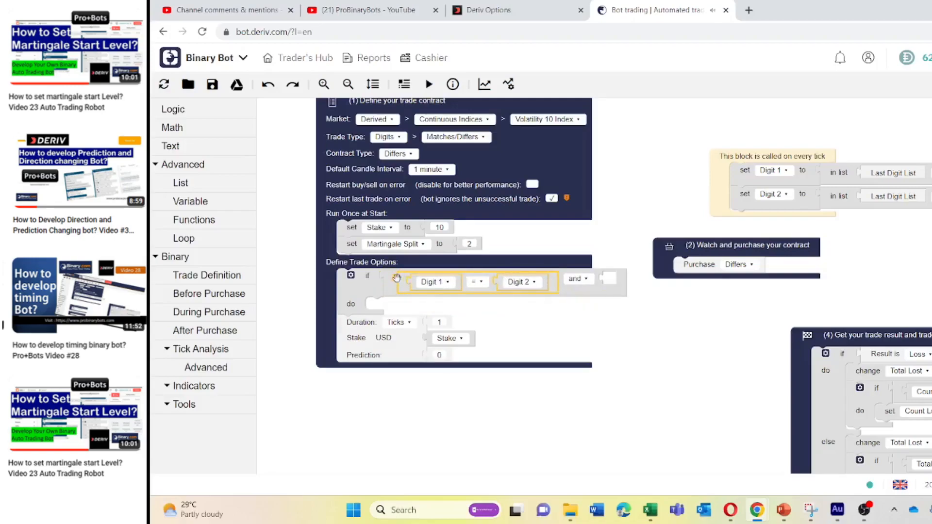
mouse_move(639, 279)
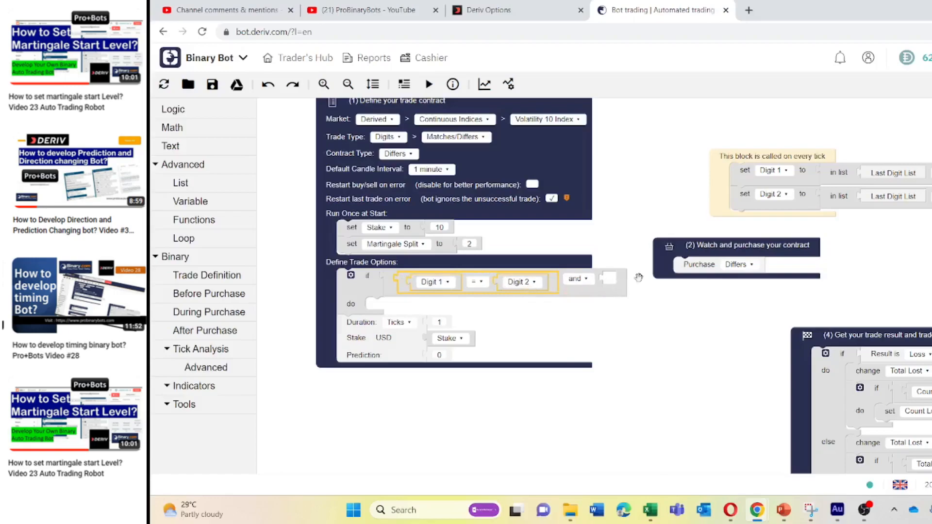
mouse_move(623, 274)
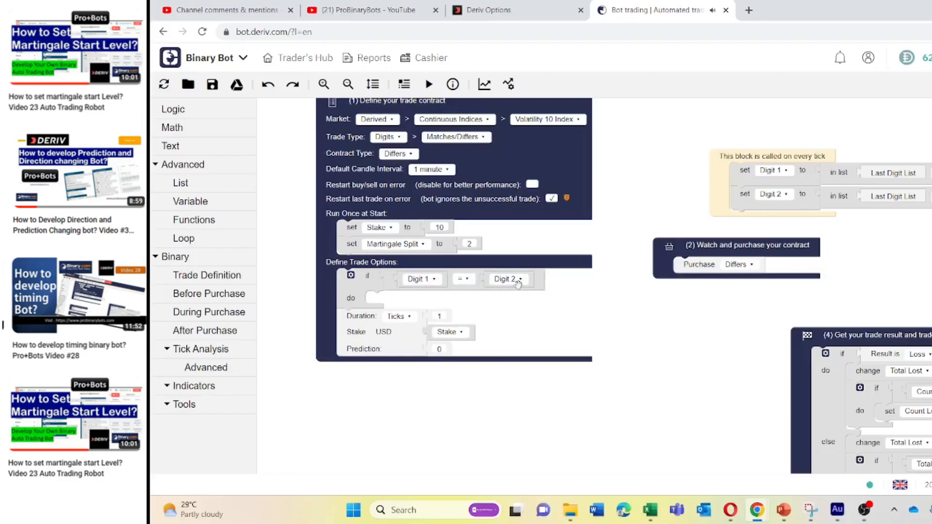
mouse_move(190, 202)
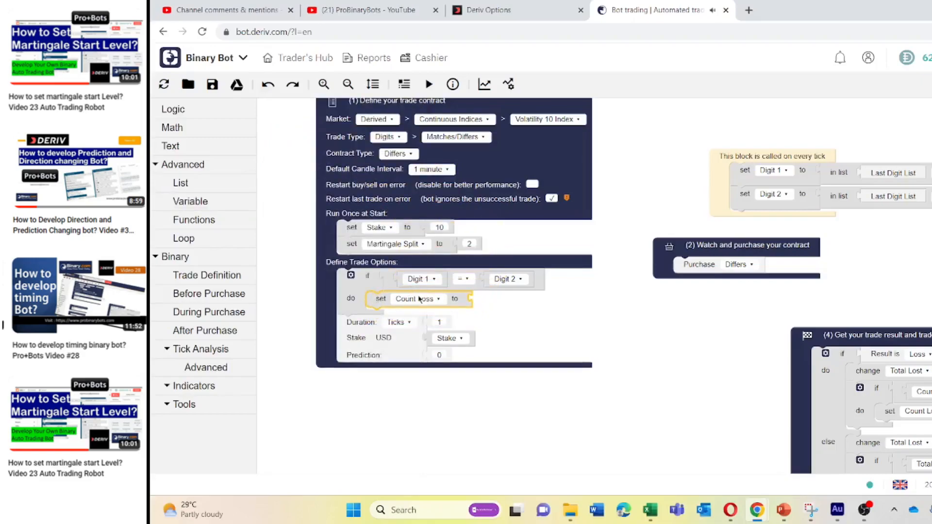
Step: Make the set block assign Prediction the Last Digit value from advanced tick analysis
left_click(416, 298)
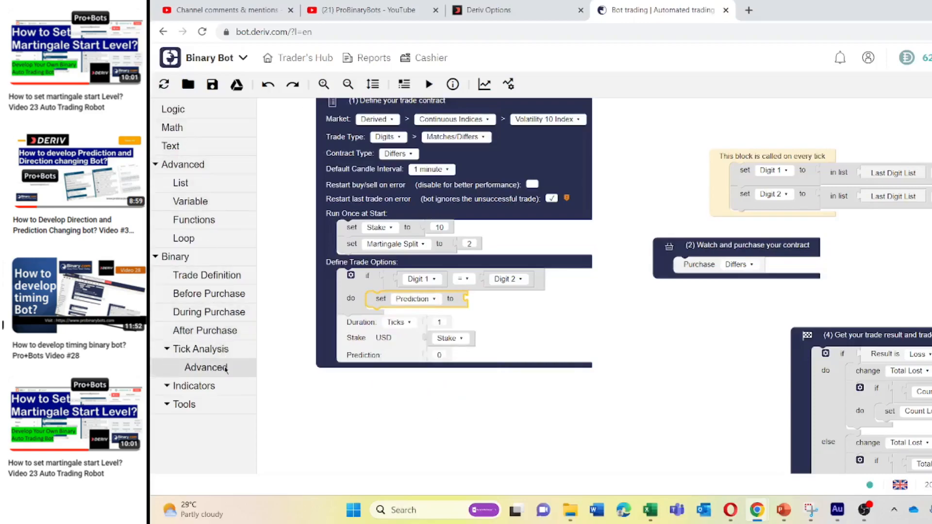
left_click(204, 367)
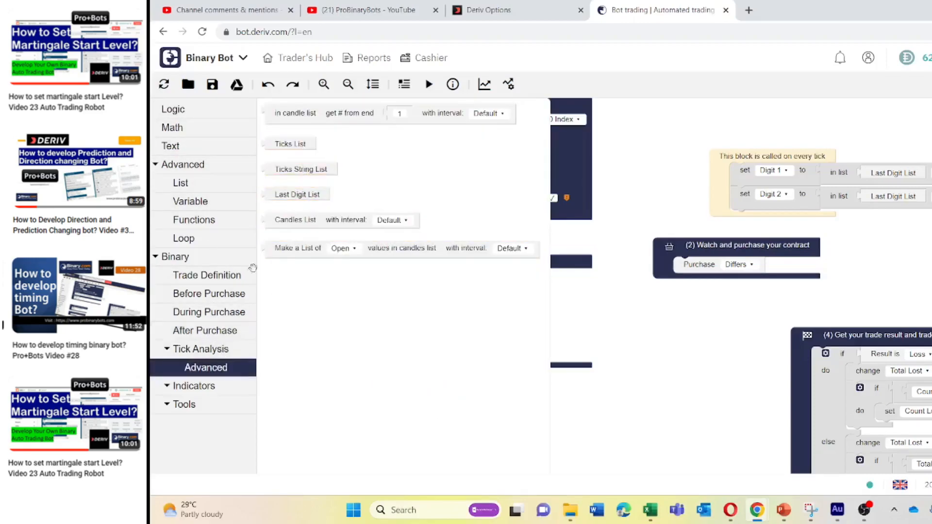
left_click(201, 348)
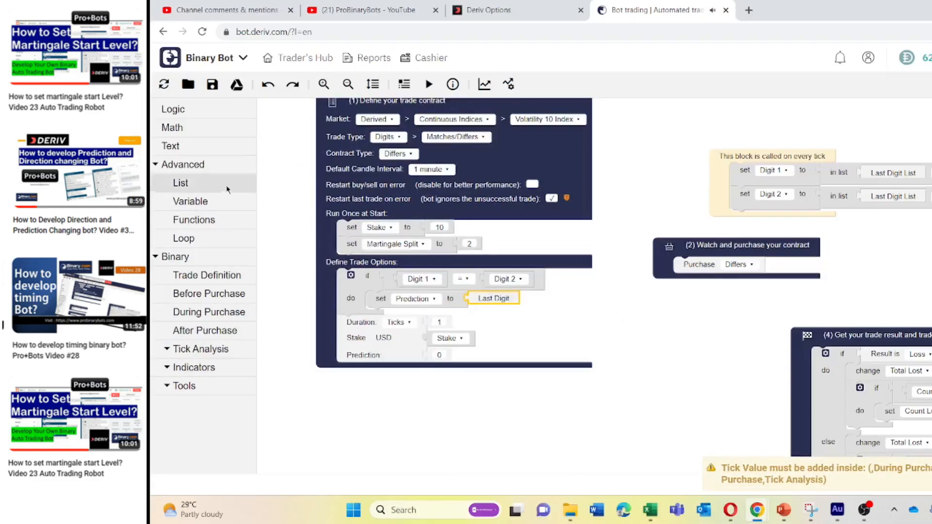
left_click(192, 201)
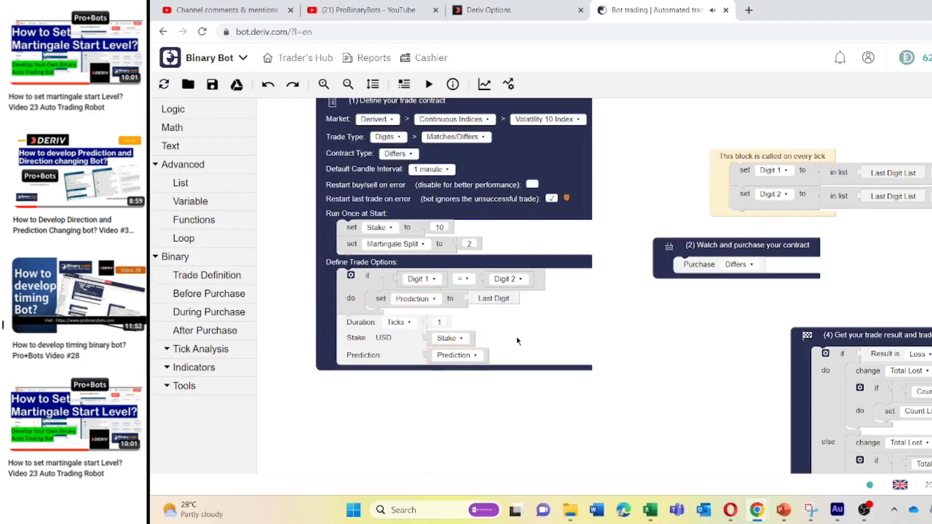
mouse_move(350, 275)
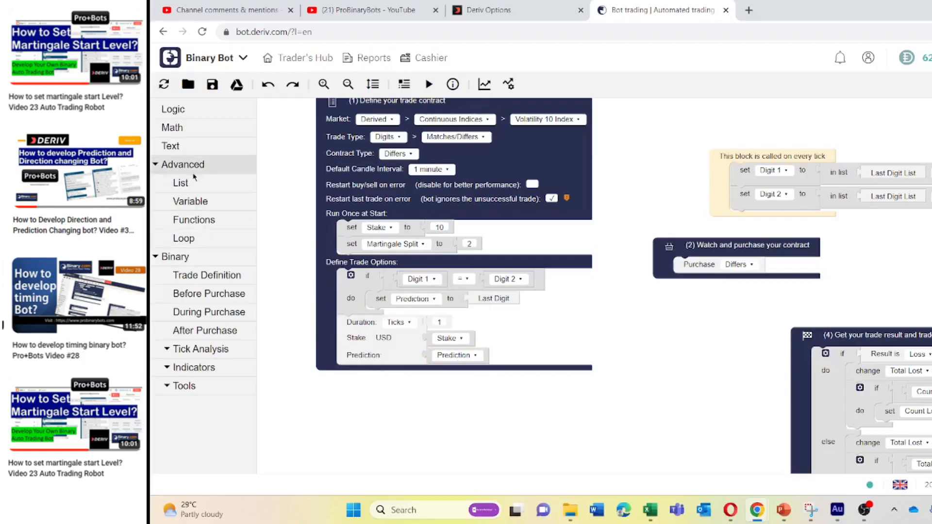
Step: Wrap the trade options in a Run After 1 Second(s) block from Tools > Misc
left_click(183, 386)
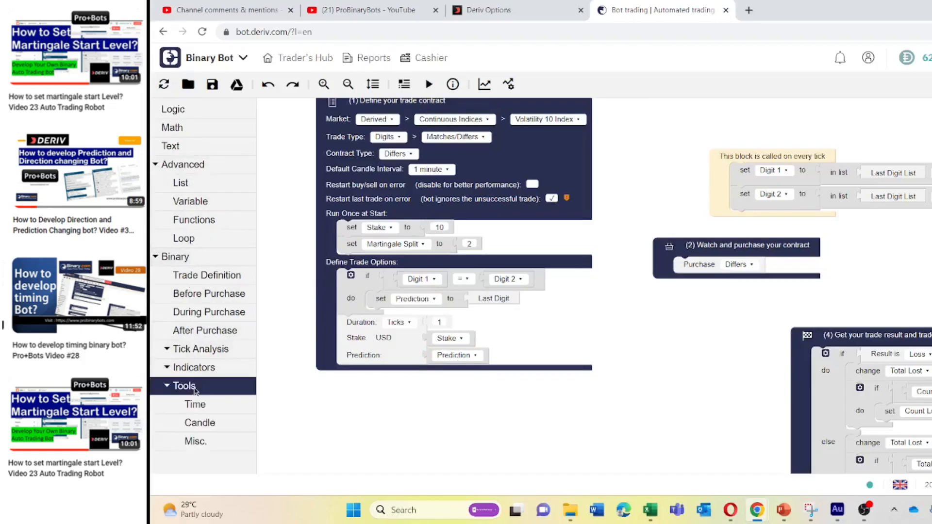
left_click(195, 404)
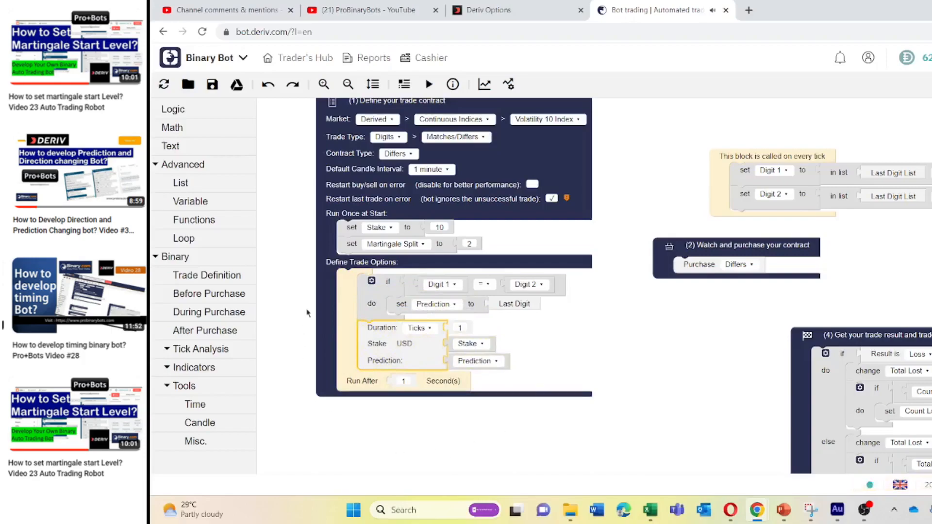
left_click(402, 381)
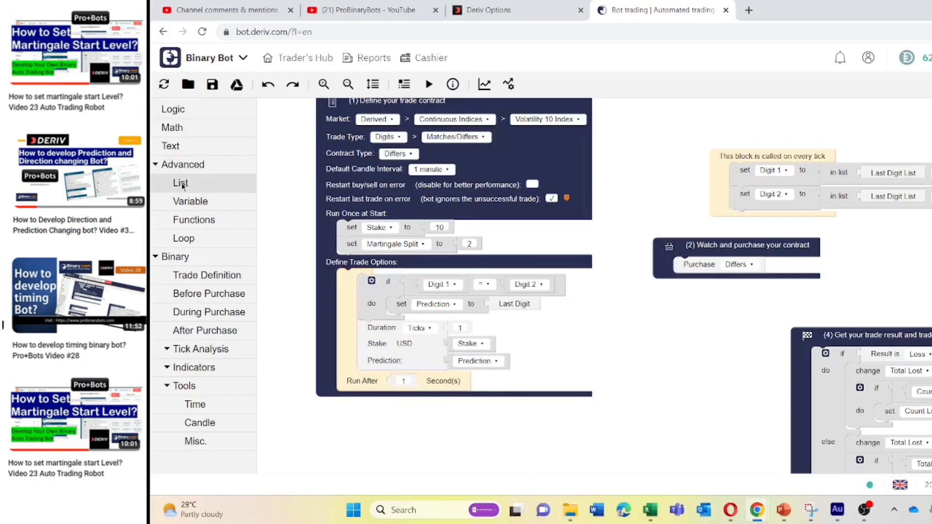
Step: Add a repeat loop whose count is the math constant infinity around the delayed trade options
left_click(184, 238)
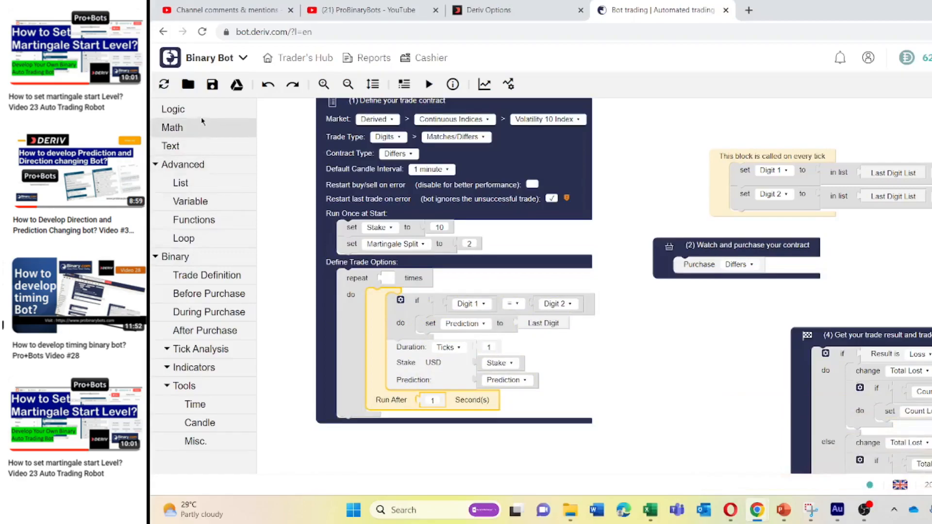
left_click(173, 127)
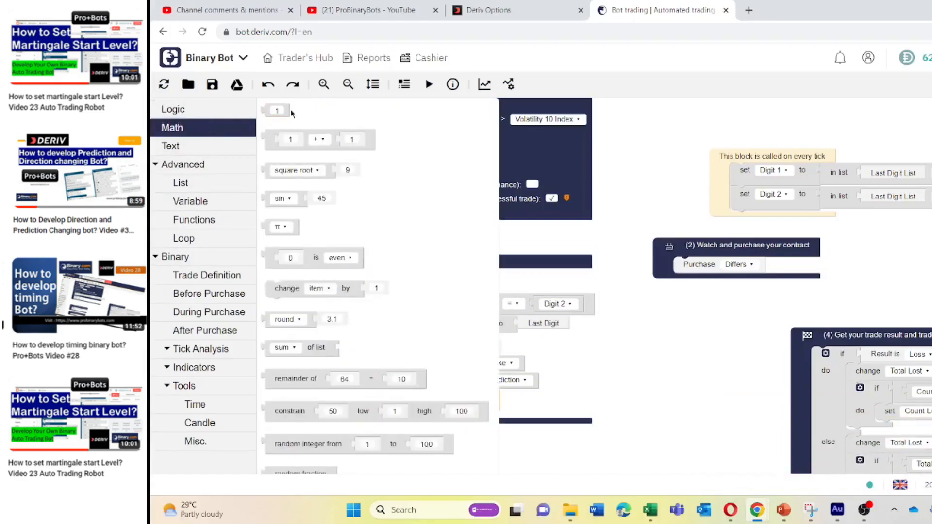
left_click(280, 227)
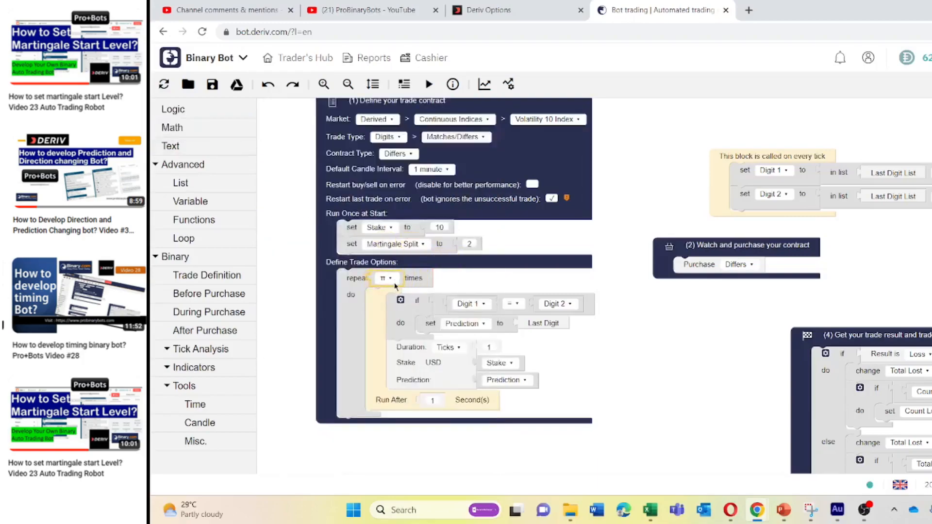
left_click(396, 279)
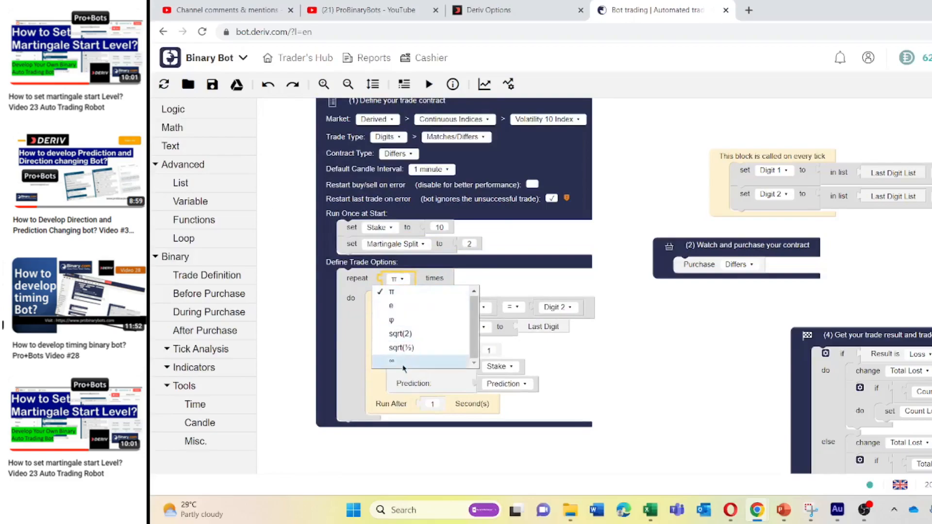
left_click(391, 361)
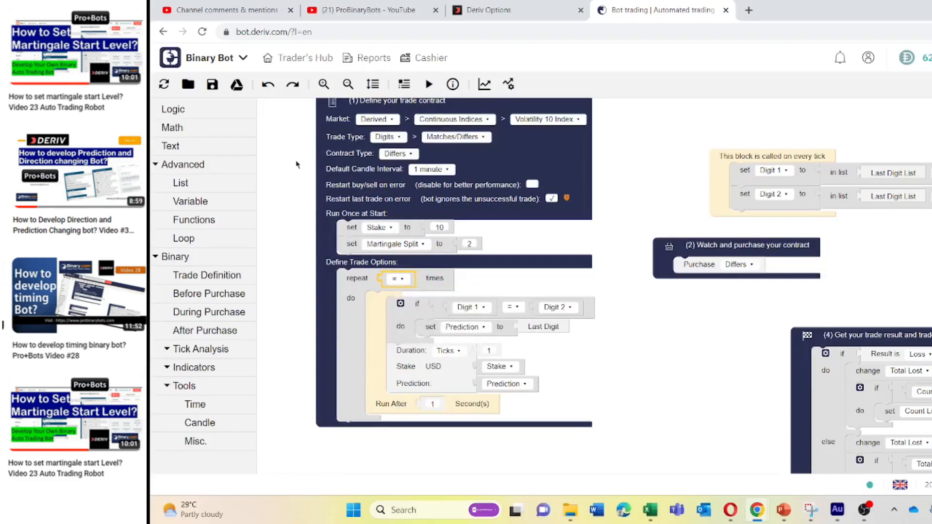
mouse_move(184, 238)
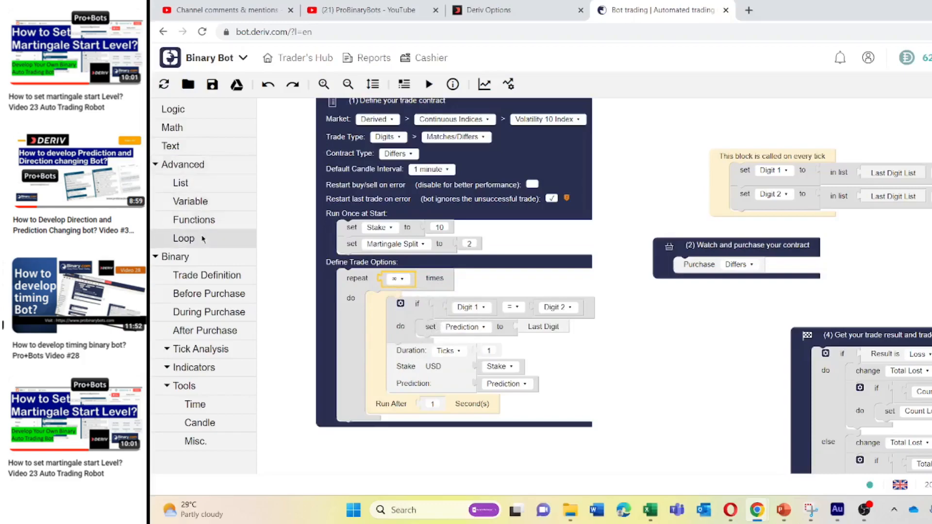
left_click(183, 238)
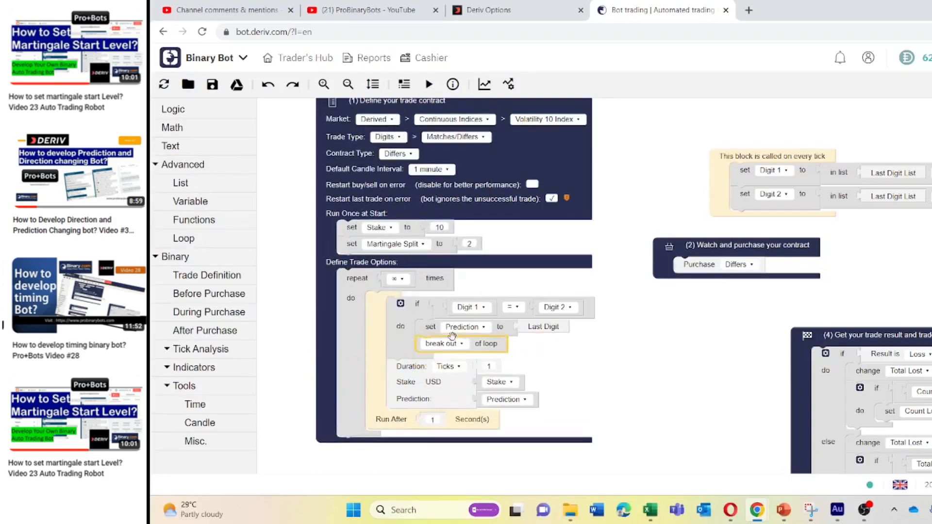
mouse_move(443, 344)
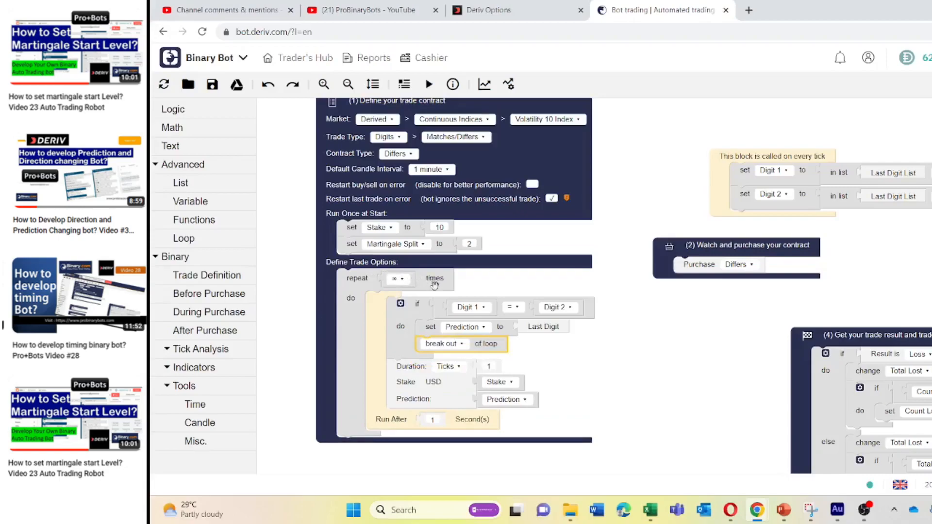
mouse_move(413, 378)
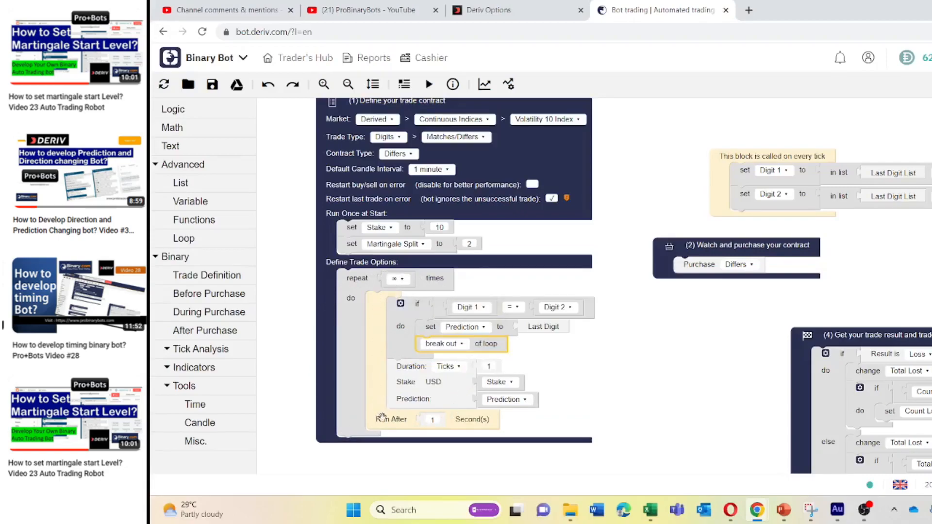
mouse_move(481, 291)
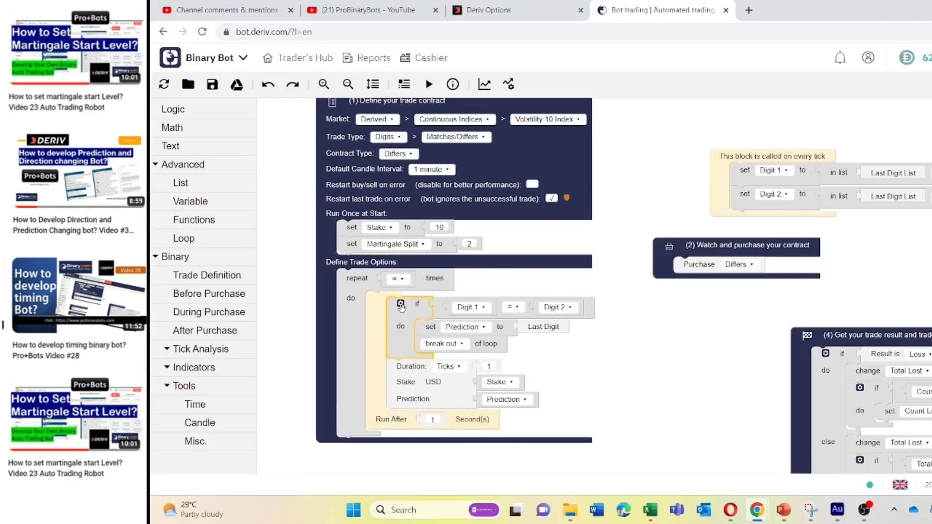
mouse_move(552, 326)
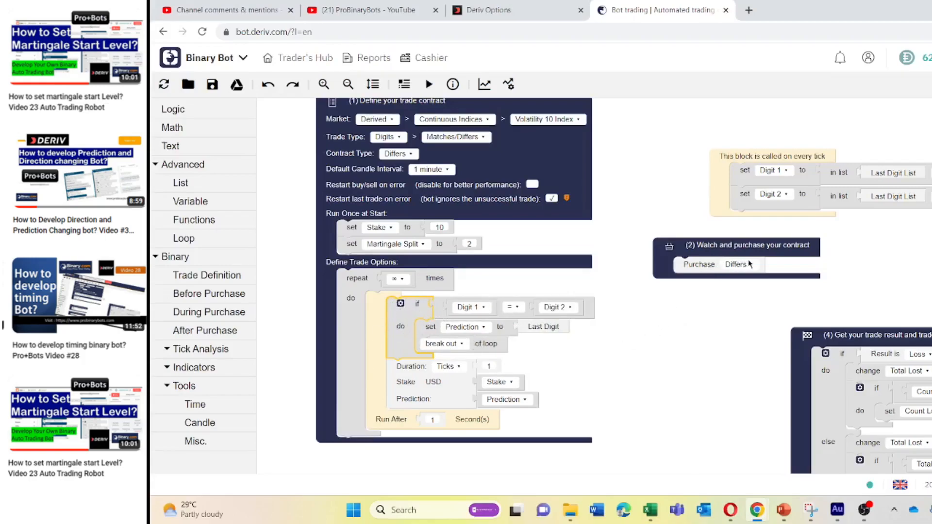
mouse_move(668, 272)
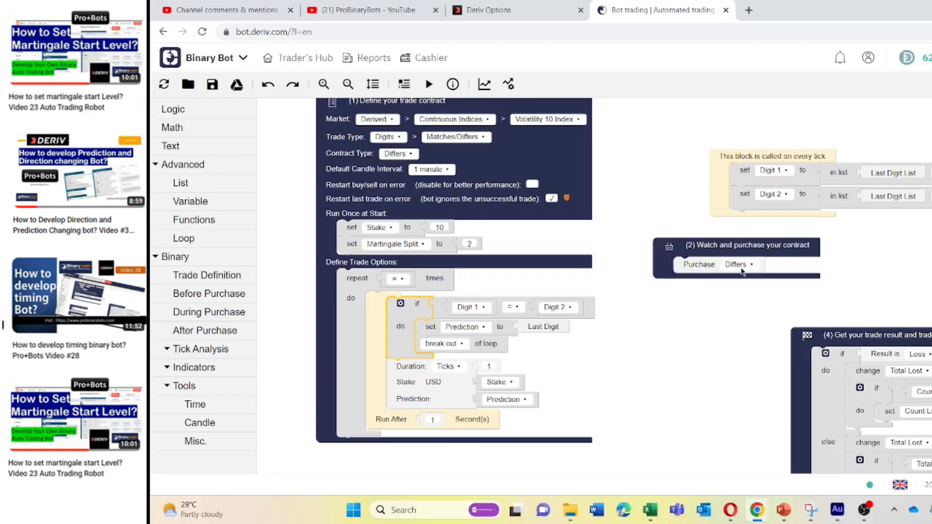
Step: Place a break-out-of-loop block after setting Prediction to Last Digit
scroll("down", 3)
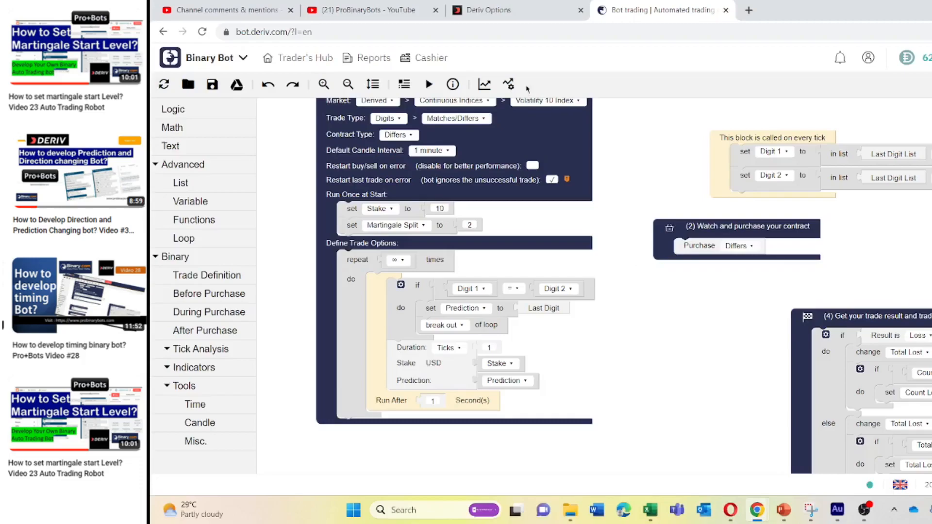
mouse_move(428, 83)
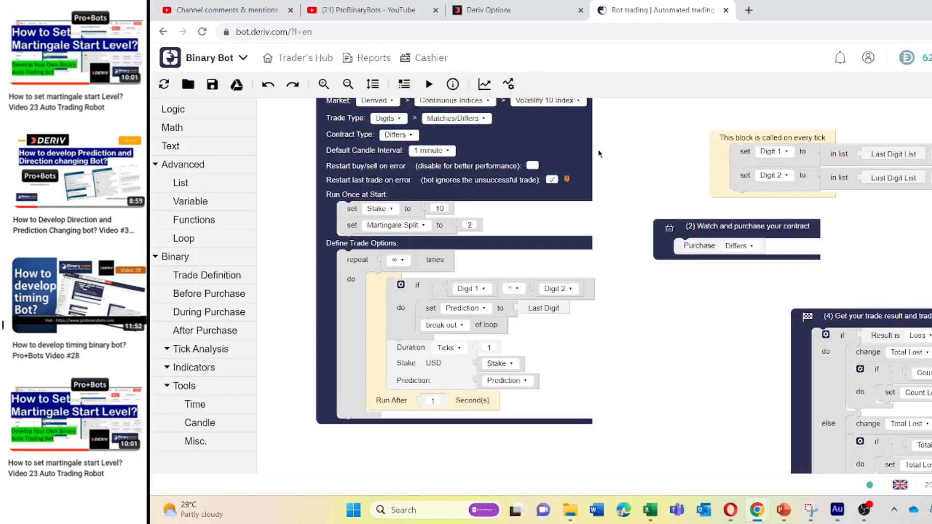
mouse_move(297, 182)
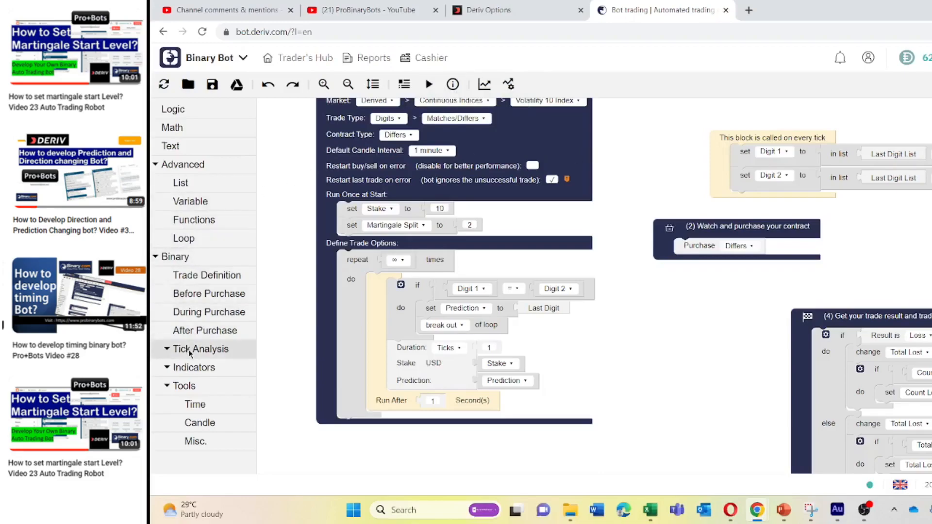
Step: Add a green notify step sending text 'Last D' plus a list of Digit 1 and Digit 2
left_click(195, 440)
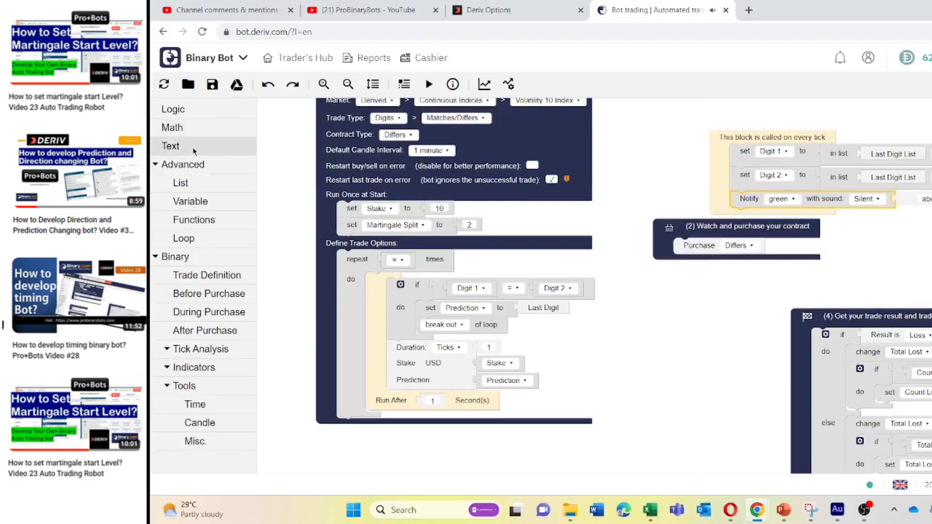
left_click(171, 147)
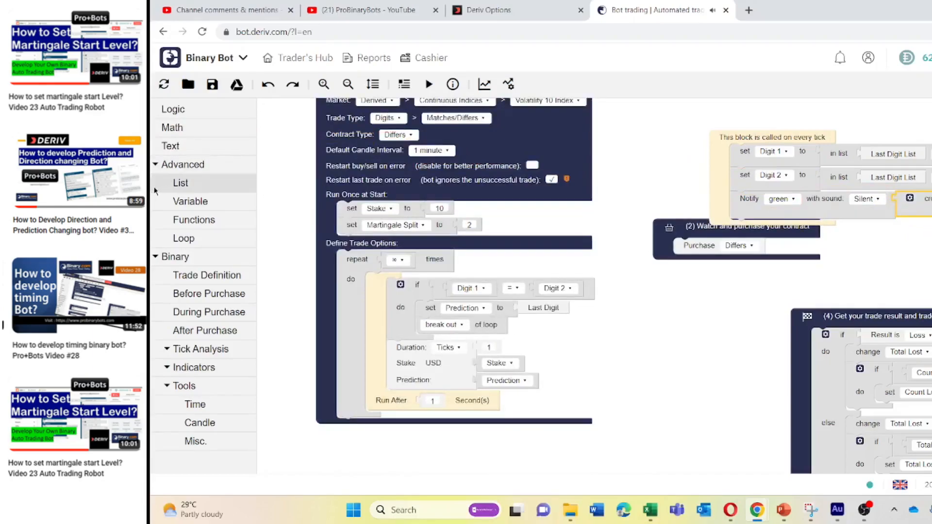
left_click(180, 183)
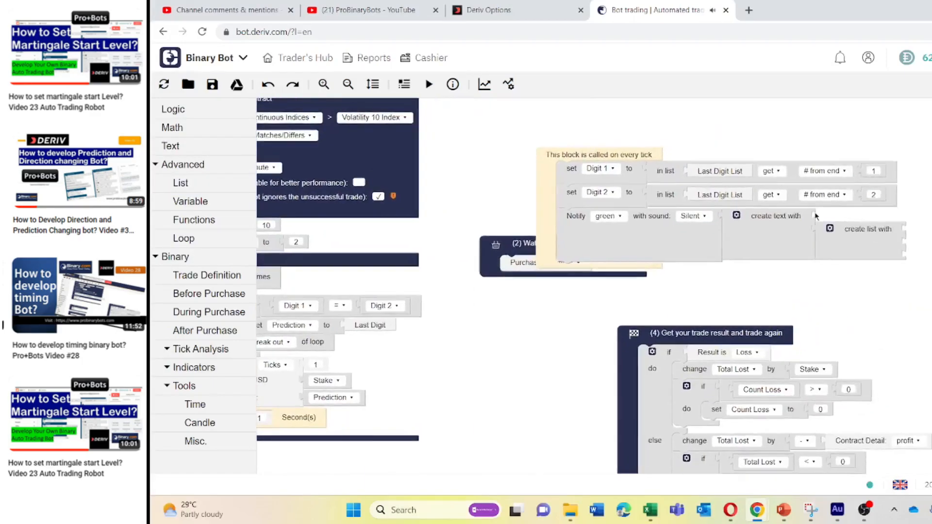
left_click(867, 228)
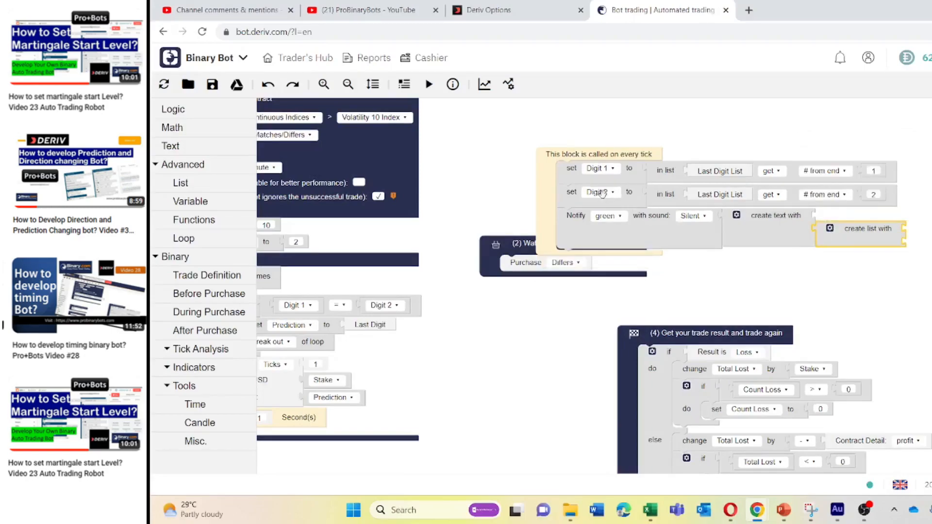
left_click(190, 201)
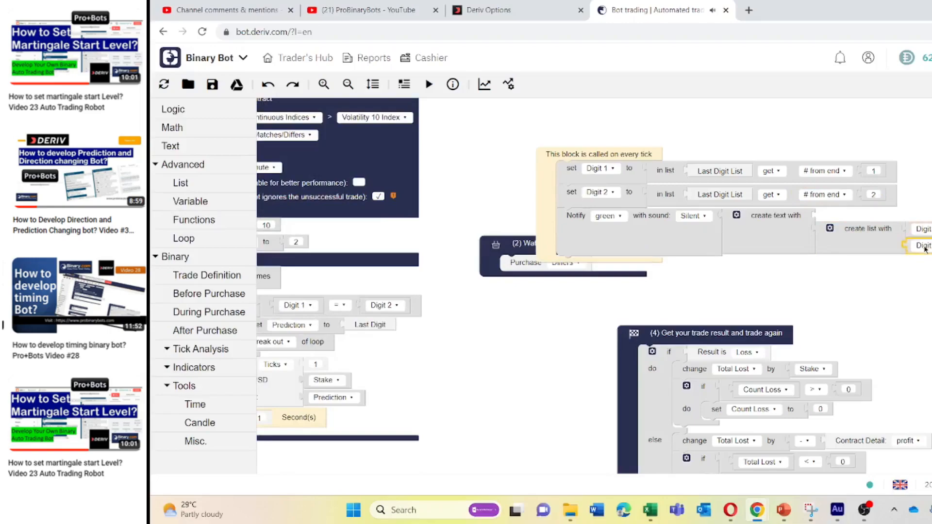
mouse_move(309, 149)
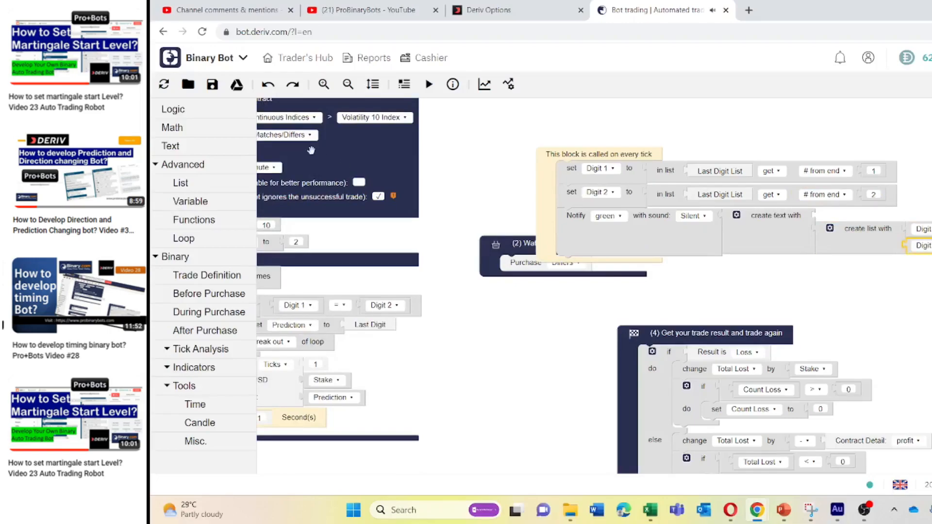
left_click(171, 146)
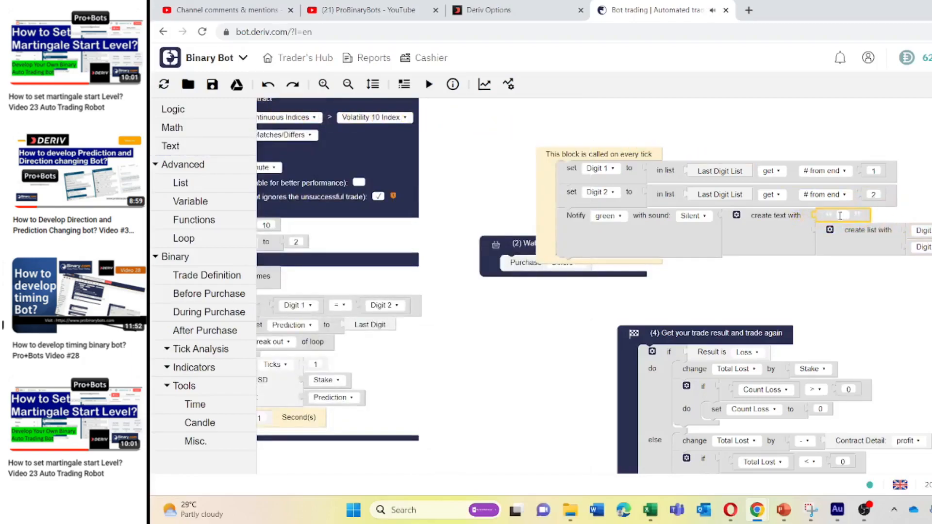
type("Last D")
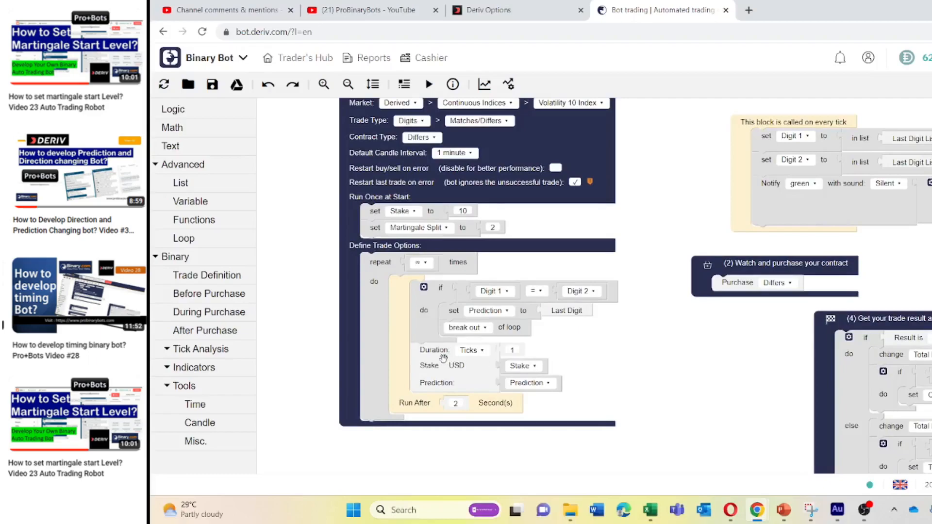
Step: Move the Duration/Stake/Prediction block below the repeat loop, digit setting and notify inside it
left_click_drag(443, 356, 398, 404)
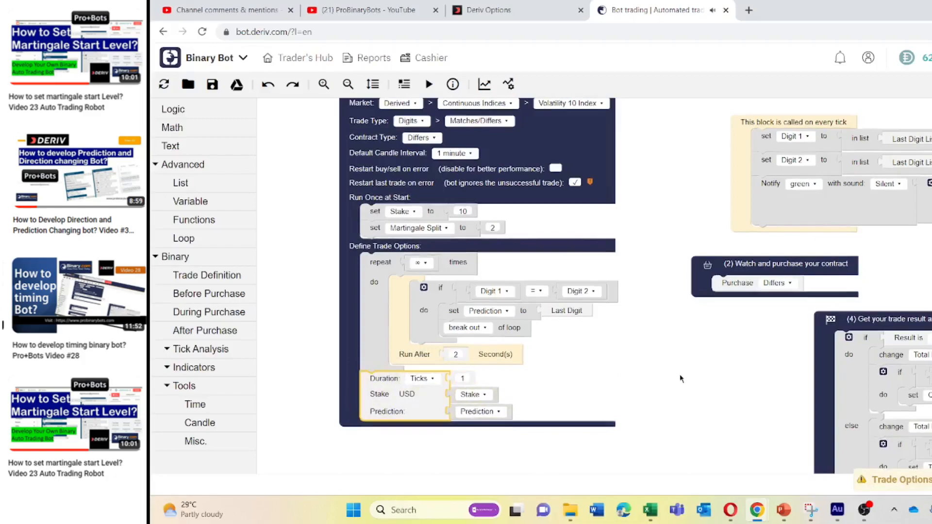
mouse_move(440, 354)
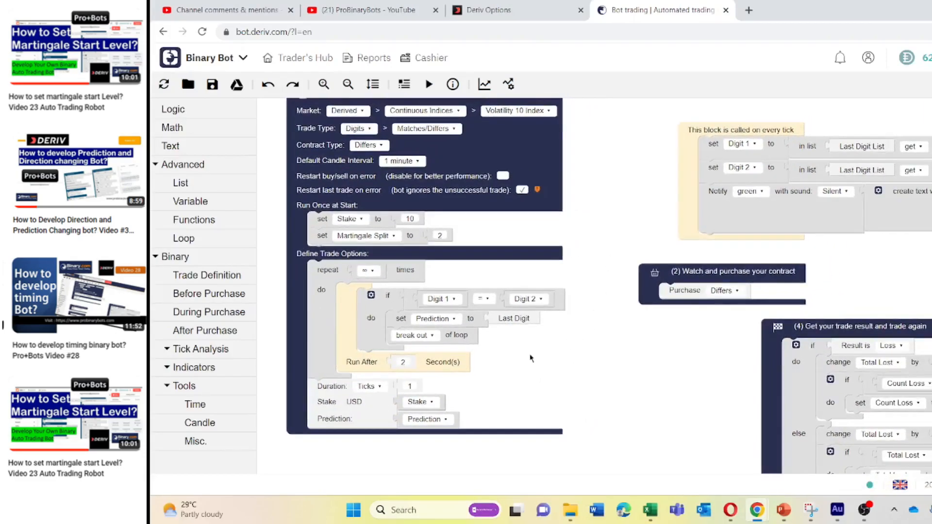
mouse_move(505, 361)
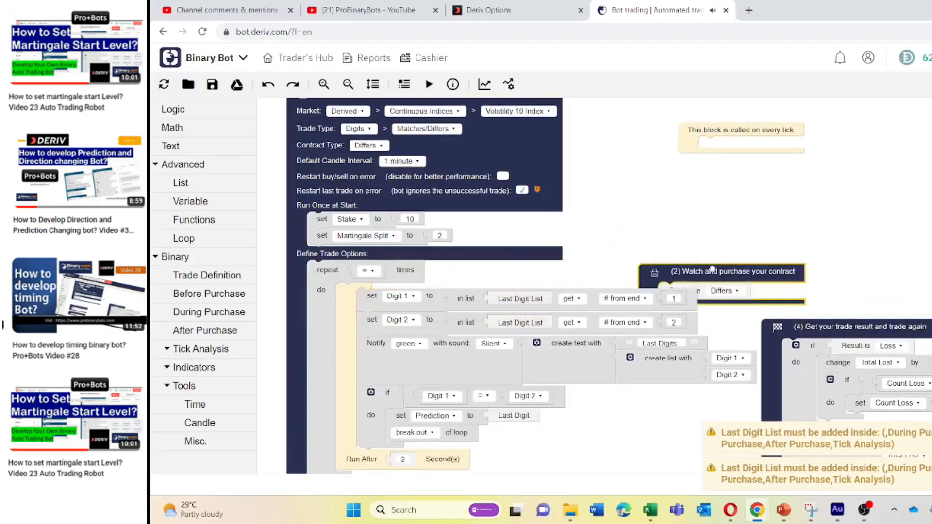
scroll("down", 3)
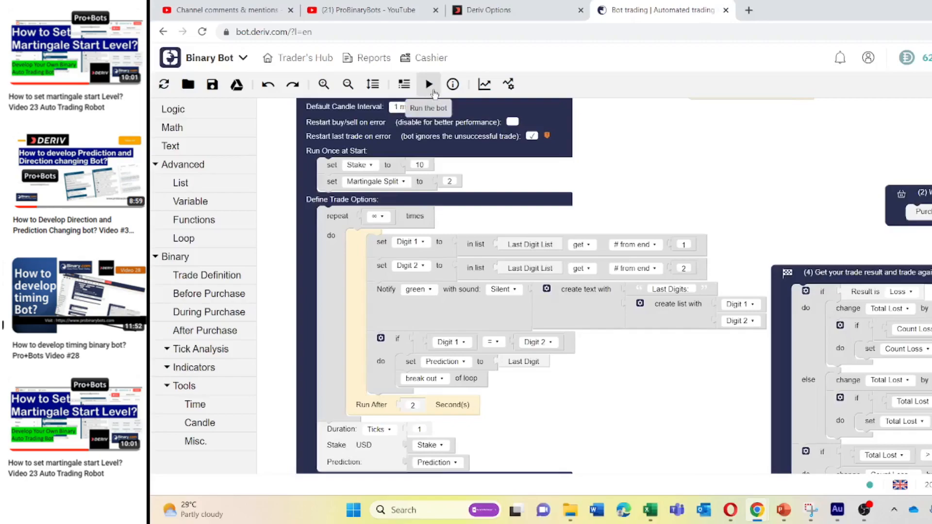
Step: Start the bot and watch Differs trades settle as wins in the Summary panel
left_click(428, 83)
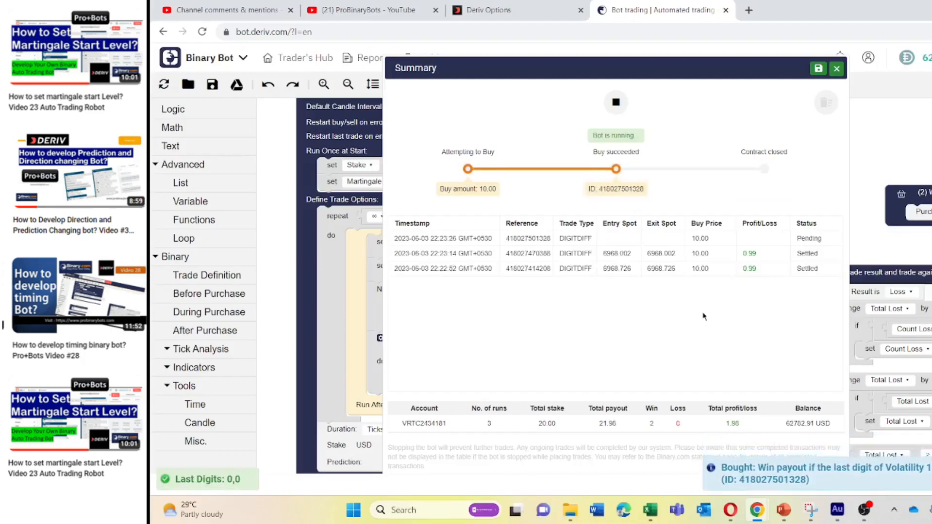
mouse_move(635, 396)
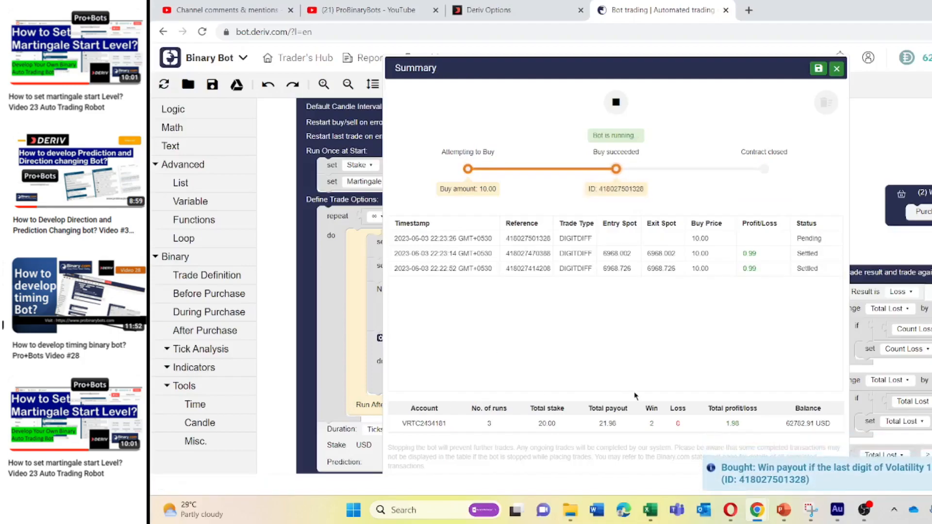